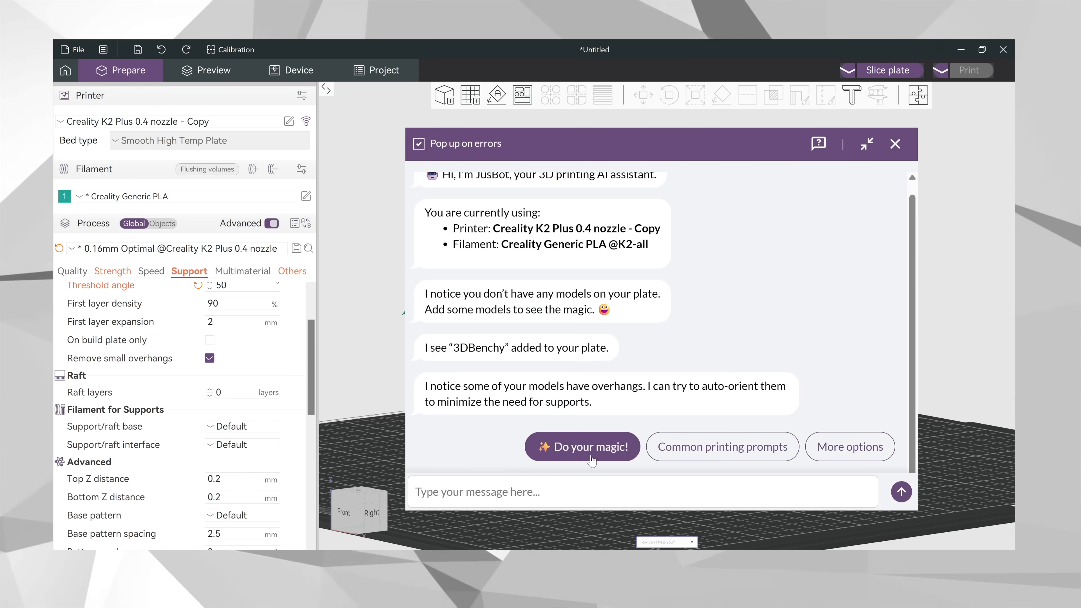
Step: Let JusBot optimise settings for the Benchy, slice it, then return to the empty plate view
left_click(581, 447)
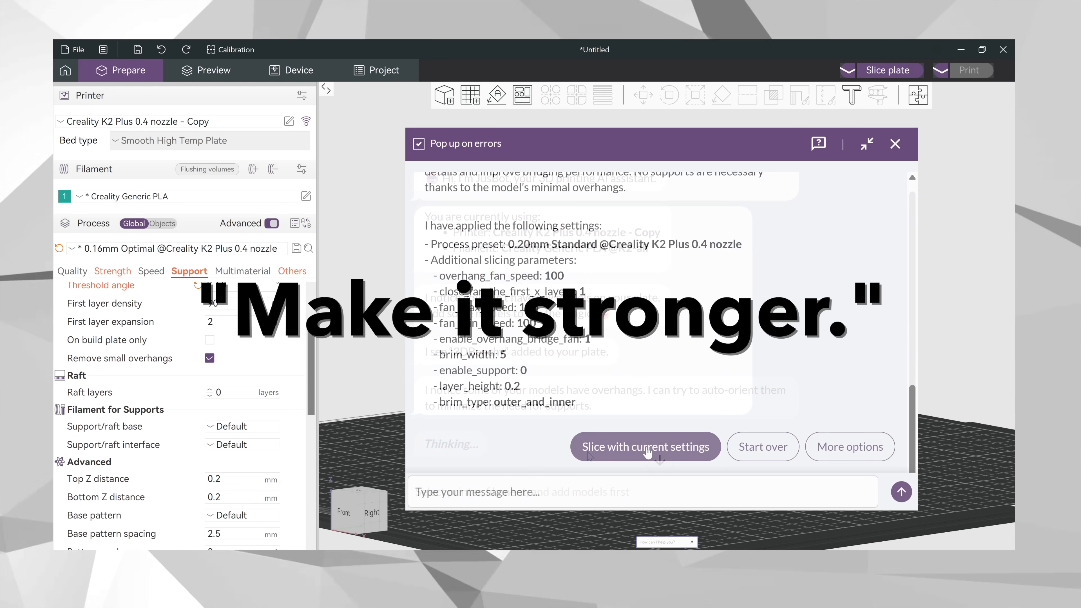
left_click(645, 446)
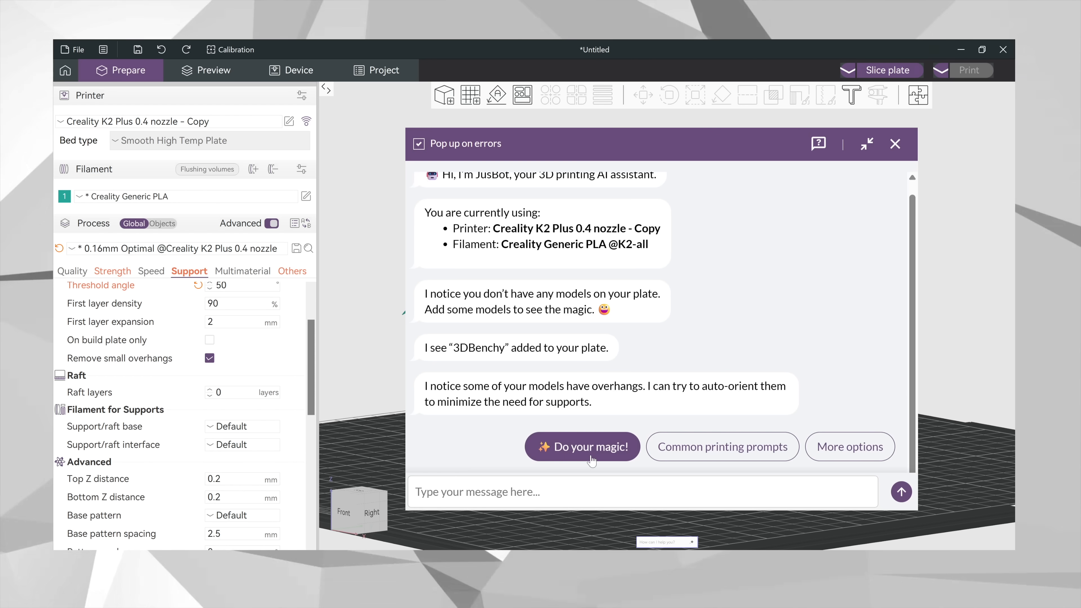
left_click(582, 446)
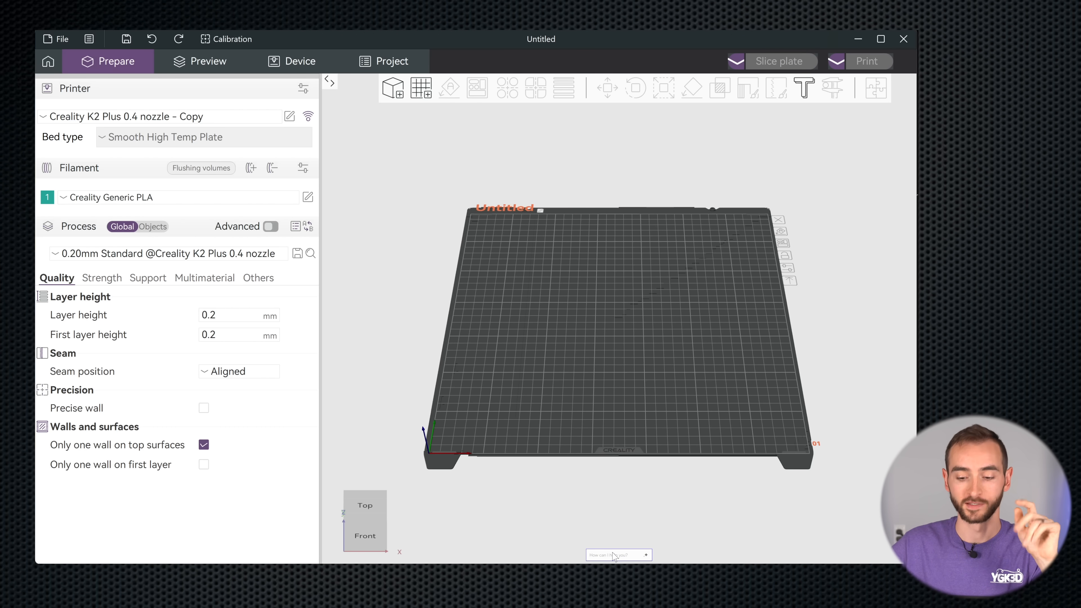
Step: Bring up the JusBot chat, which reports the added 3DBenchy and its overhangs
left_click(615, 555)
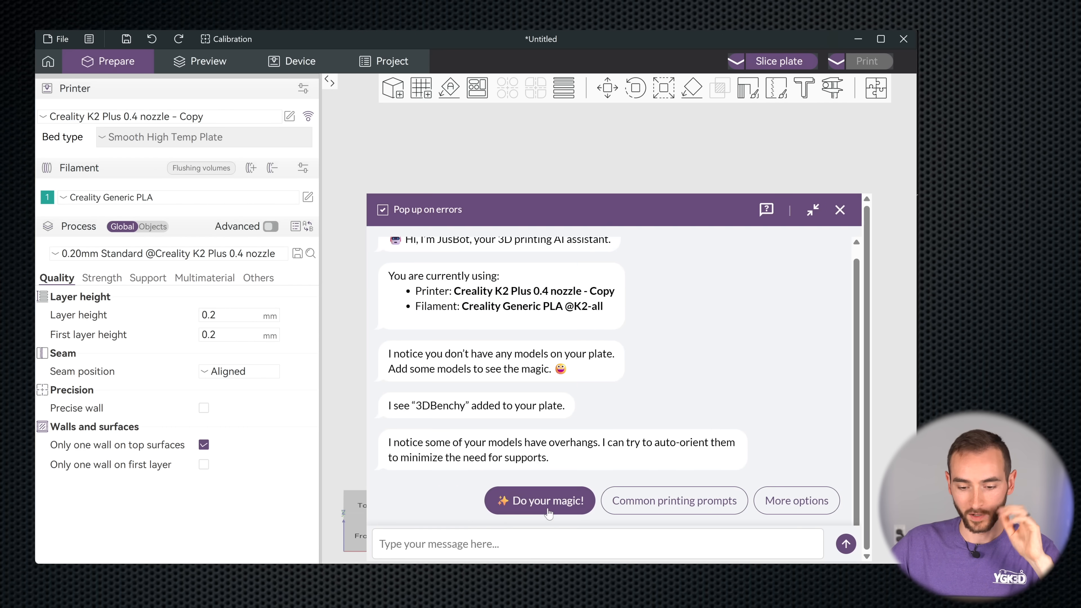
Step: Accept JusBot's brim-and-no-supports suggestion for the Benchy and view the sliced preview
left_click(540, 500)
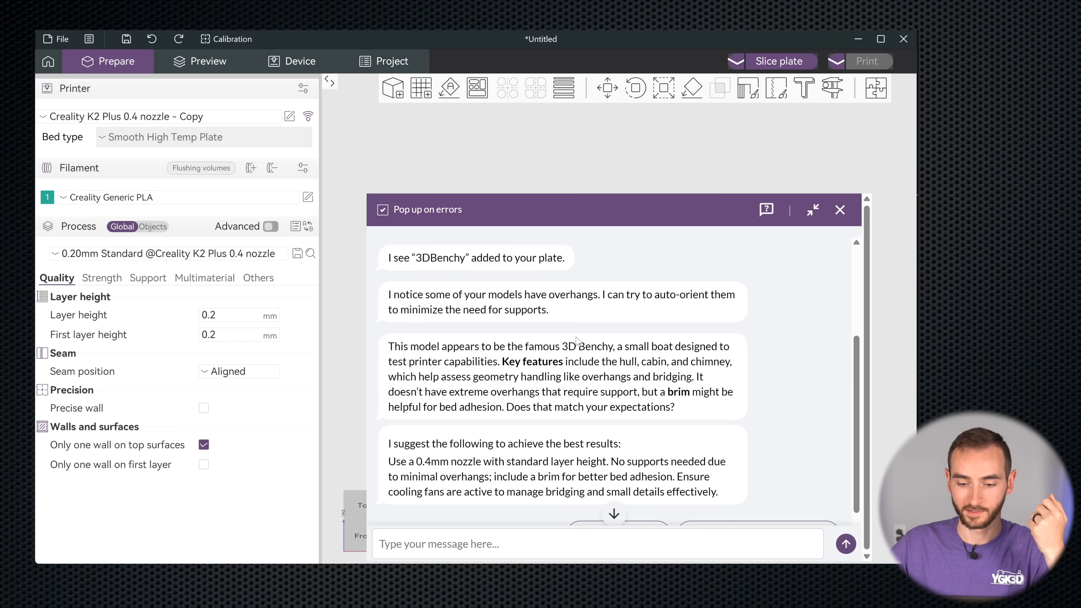
mouse_move(624, 368)
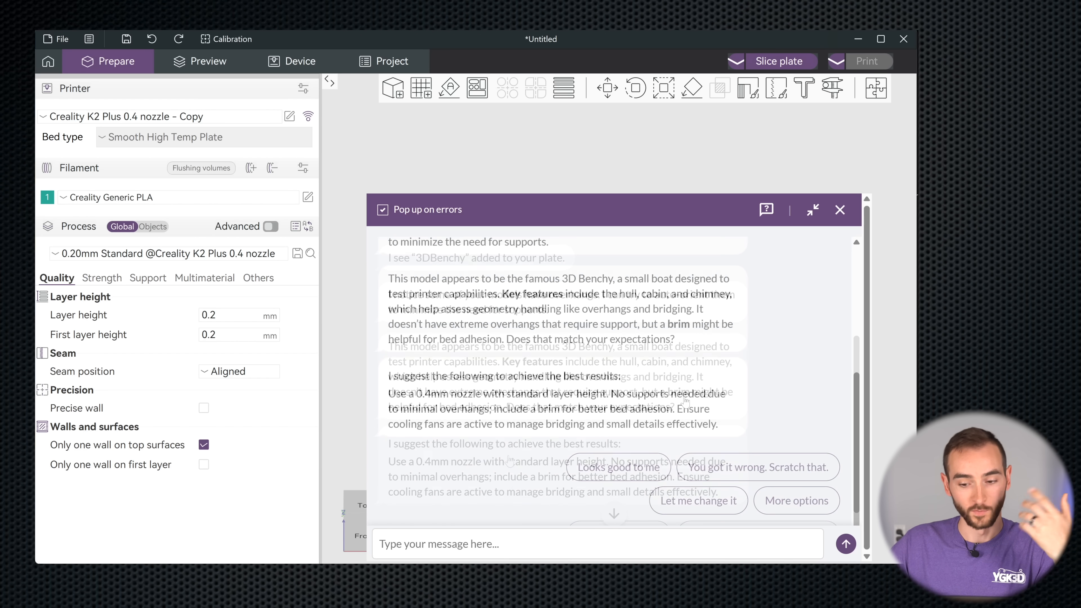
left_click(207, 61)
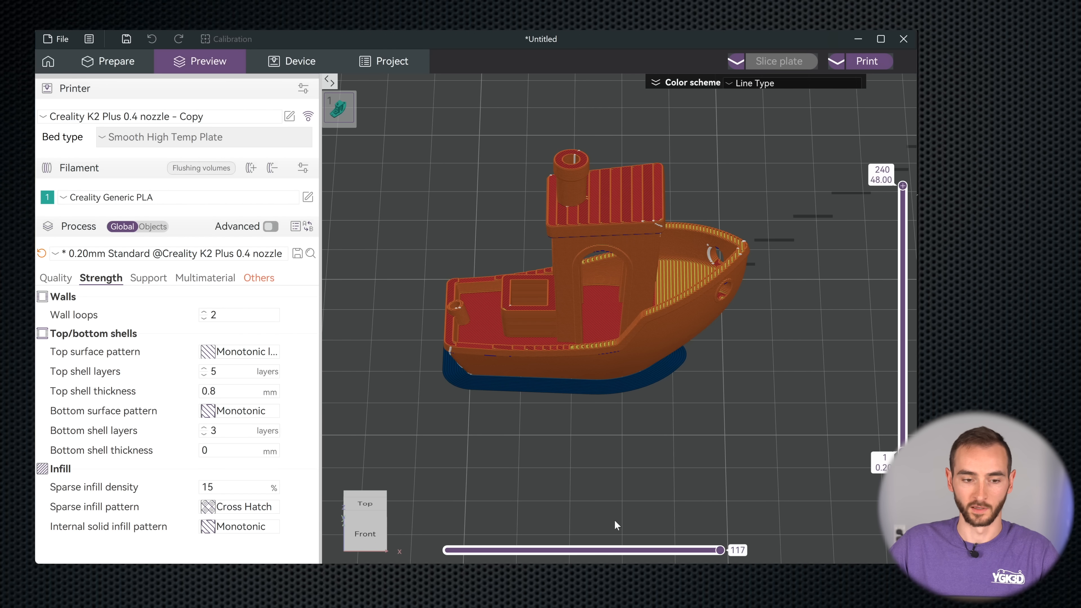
Step: Return to Prepare to ask JusBot for a stronger Benchy
left_click(108, 61)
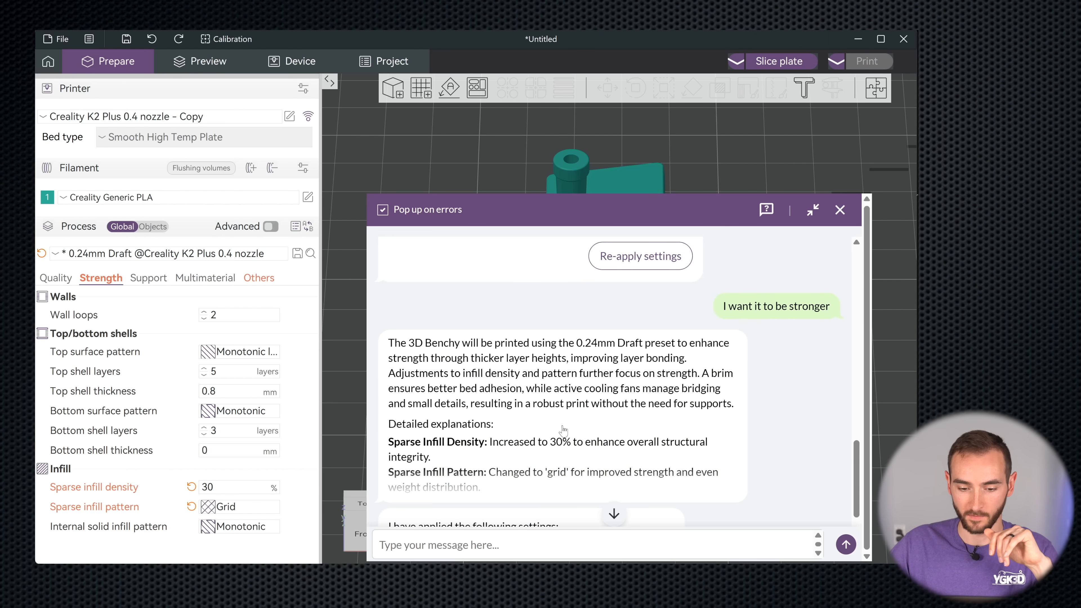
Step: Send 'I want to keep the same quality.' to JusBot and review its 0.20mm Standard, 40% cubic answer
type("I want")
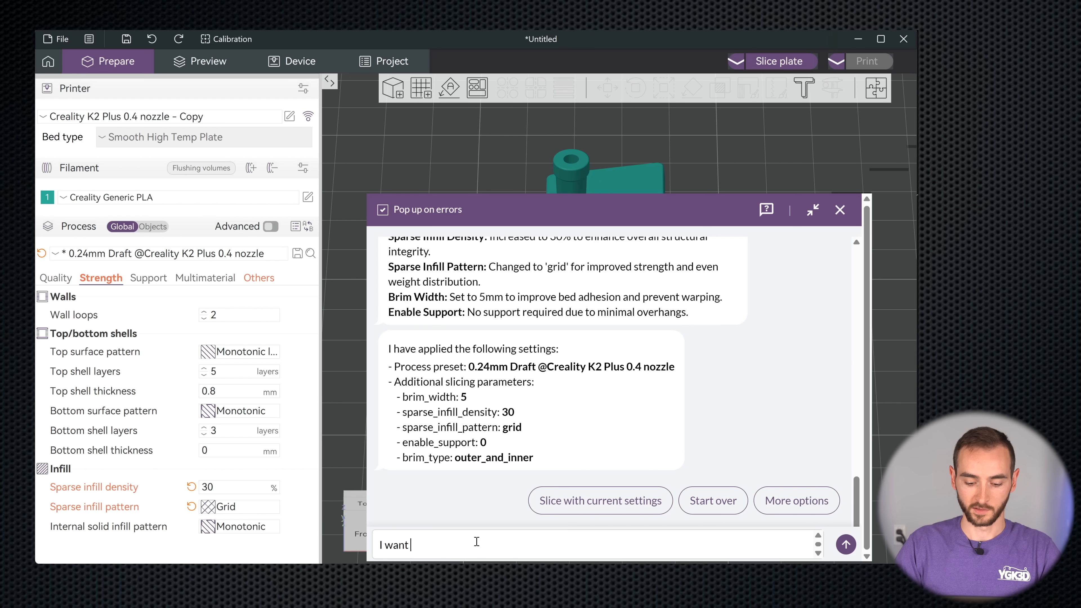
type("to keep the same quality,")
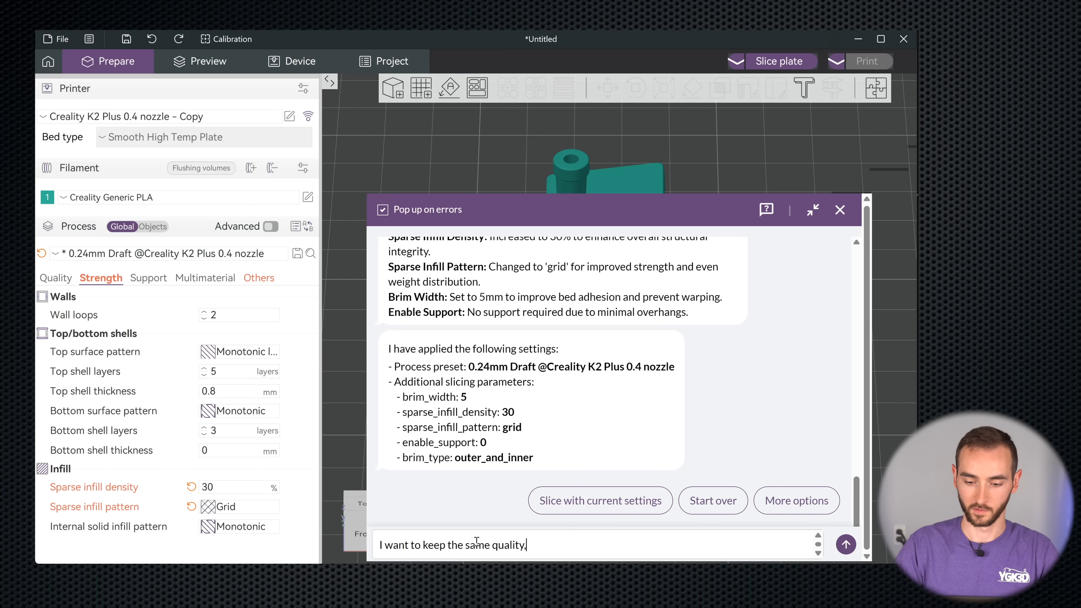
left_click(845, 545)
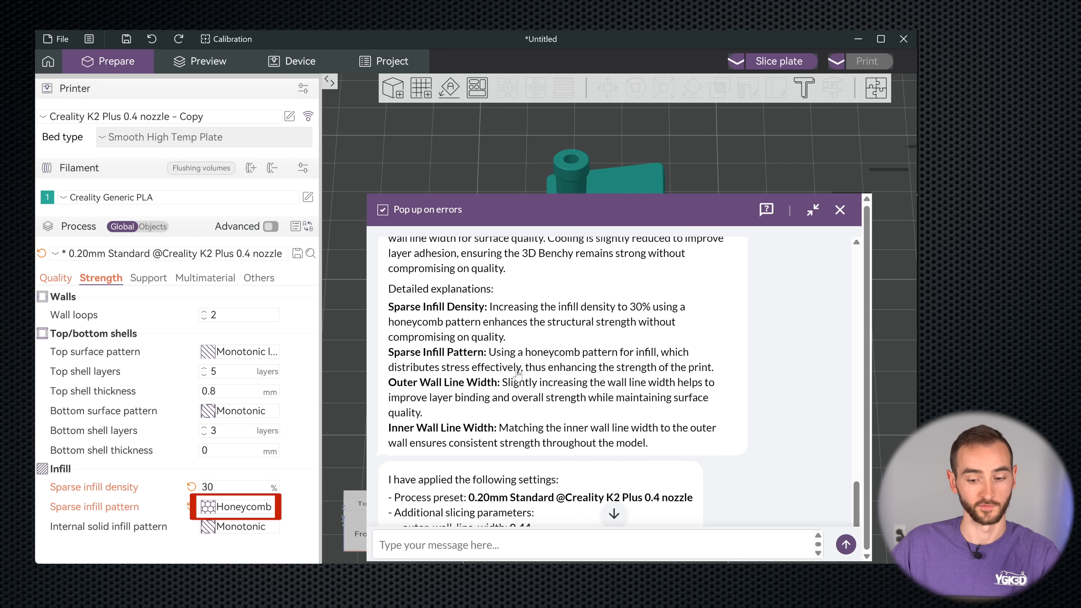
mouse_move(561, 371)
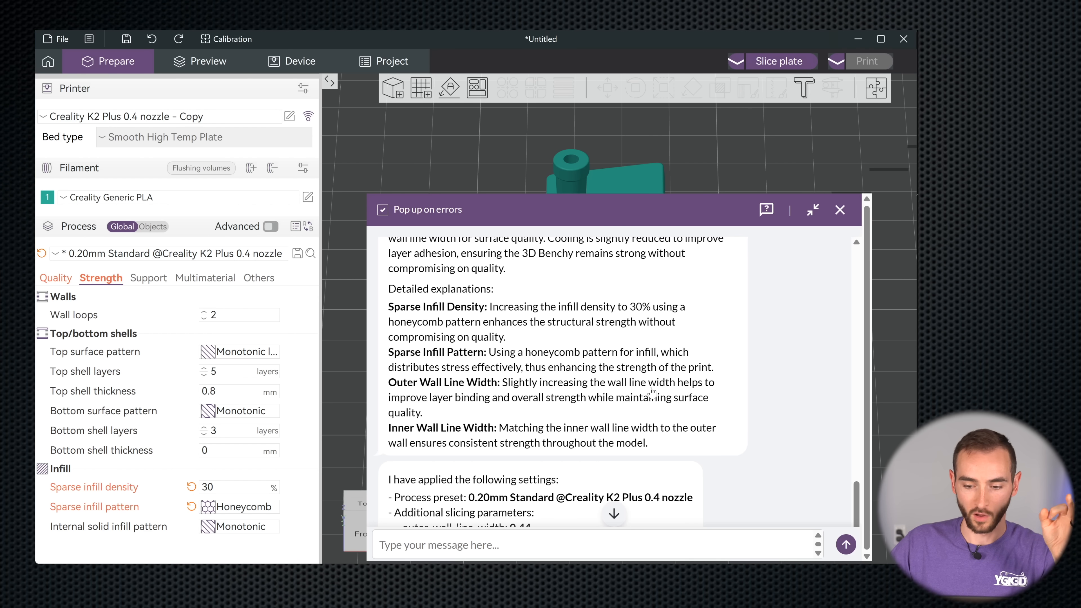
scroll("down", 3)
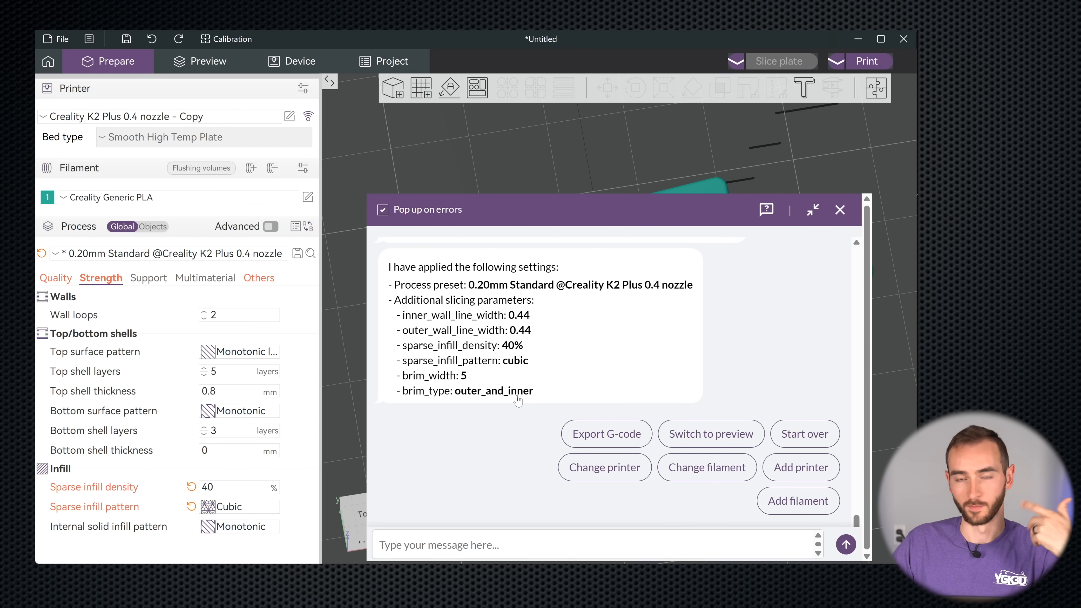
mouse_move(536, 404)
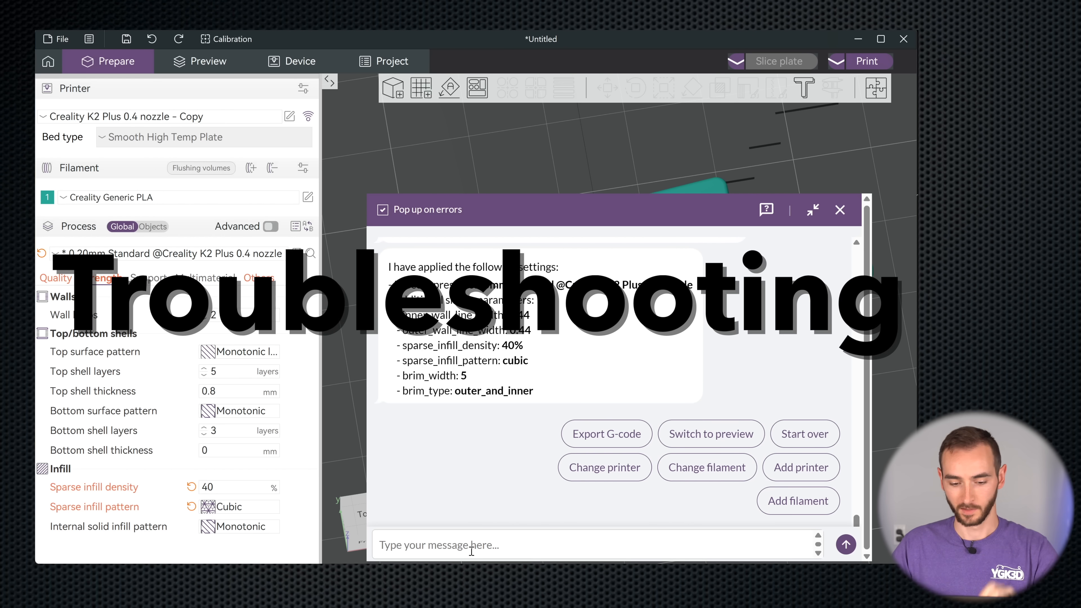
Step: Tell JusBot 'The print looks like...' has gaps and get its infill and temperature troubleshooting advice
type("The print failed")
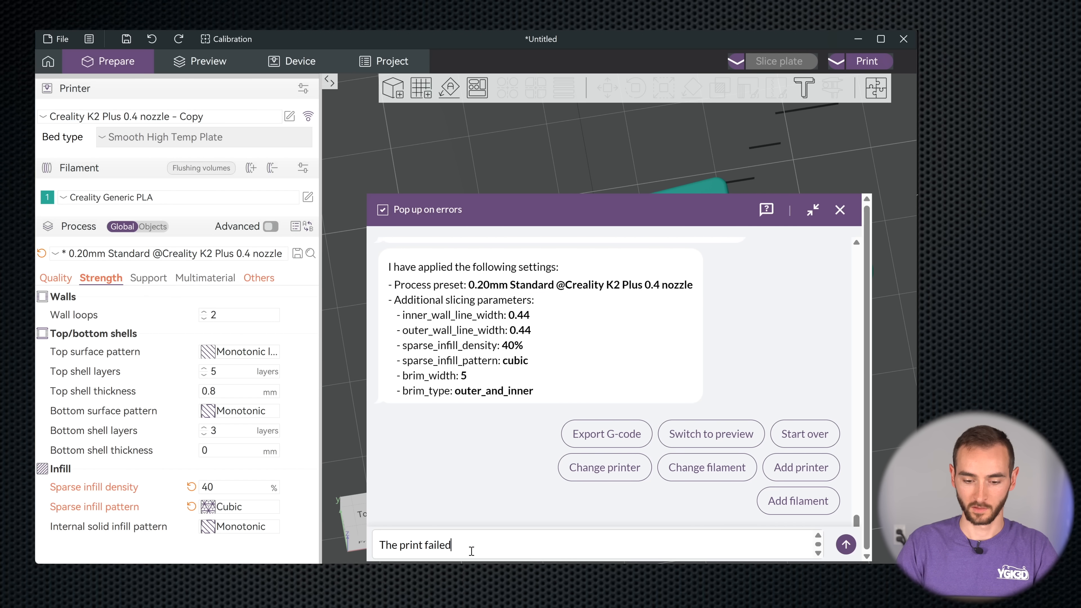
type("The print looks like")
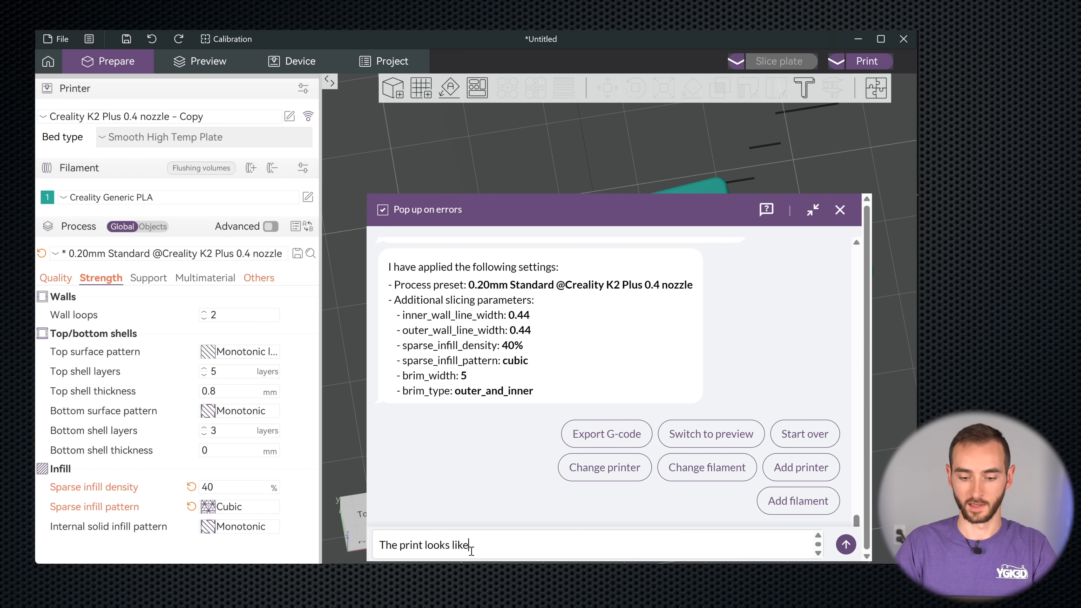
left_click(845, 545)
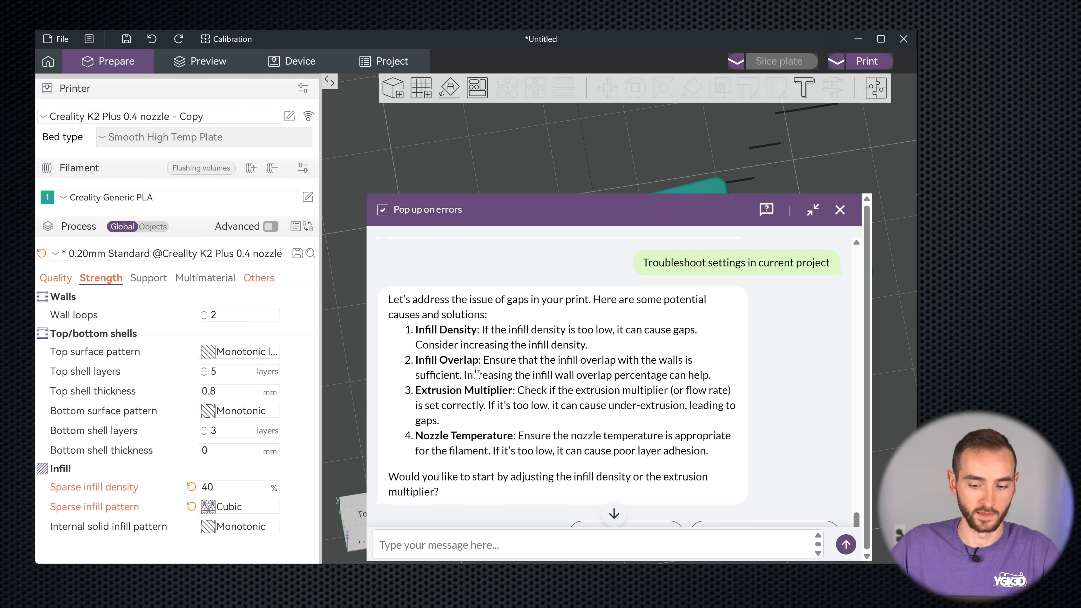
mouse_move(612, 369)
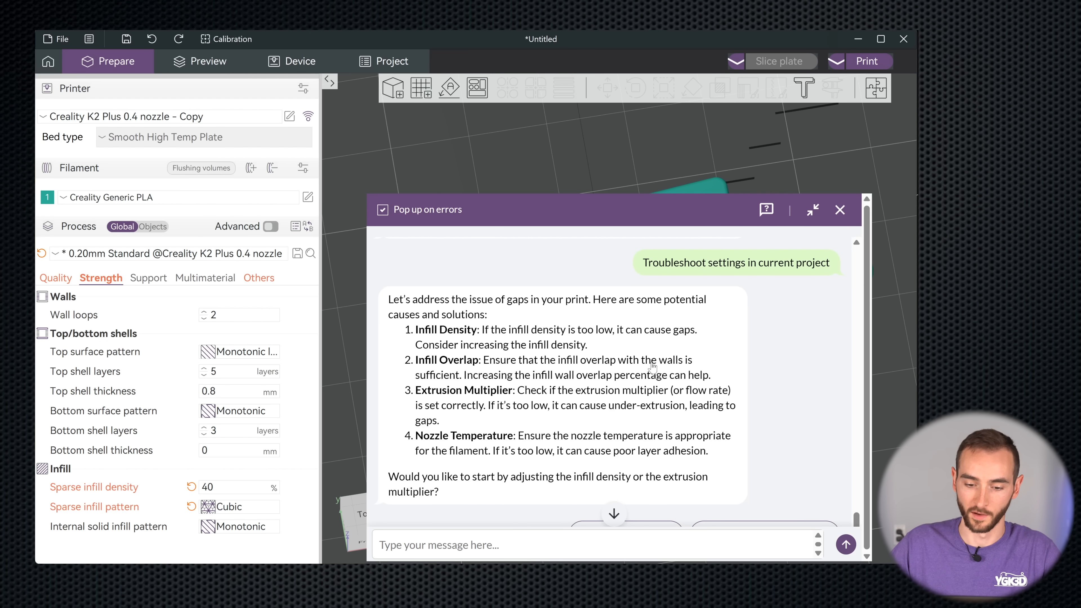
mouse_move(555, 398)
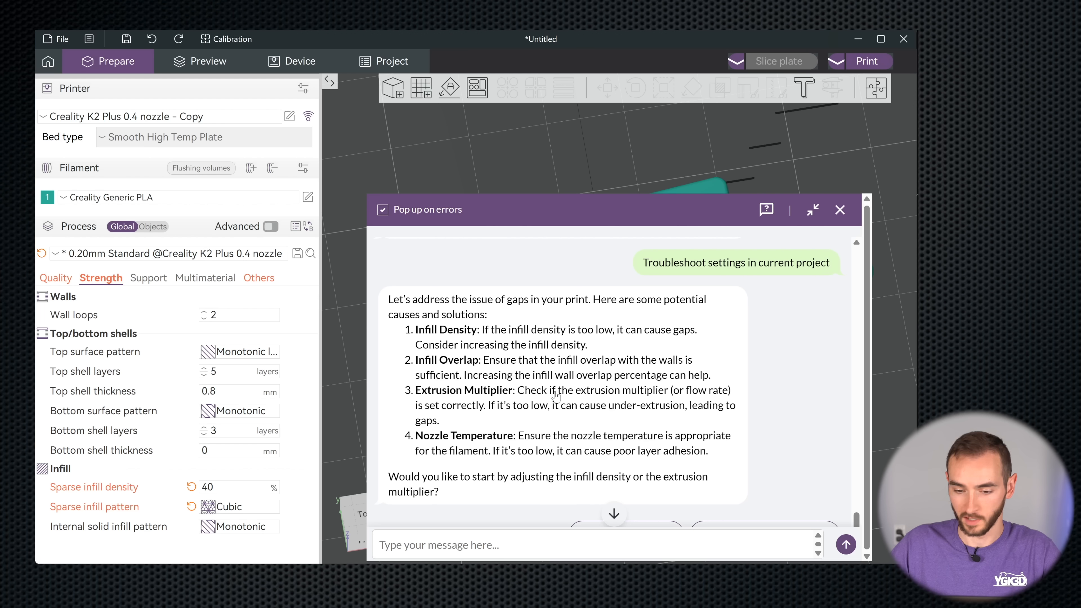
mouse_move(622, 411)
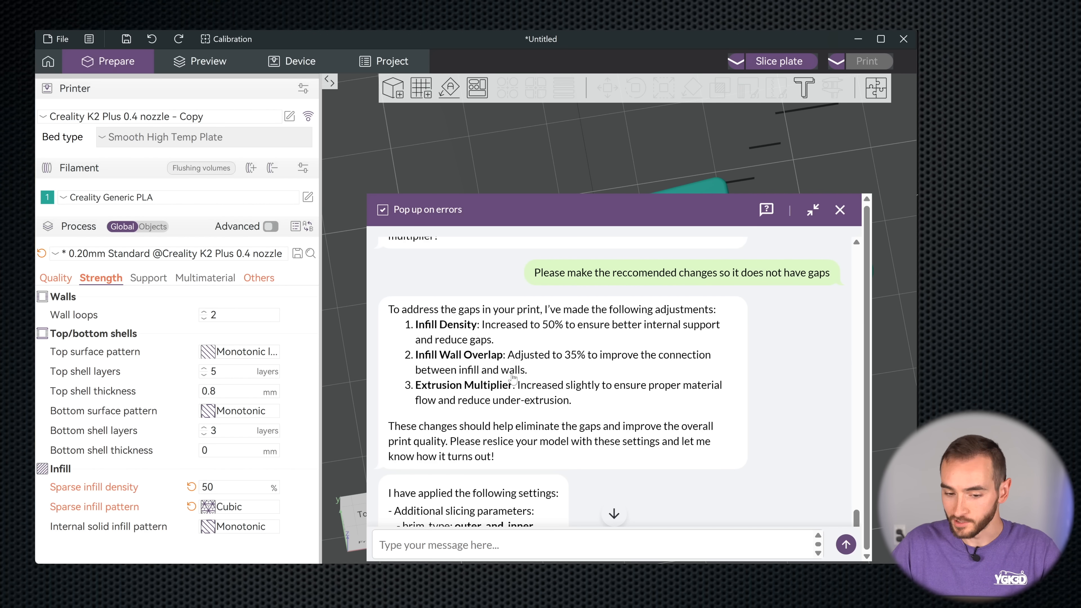
mouse_move(584, 398)
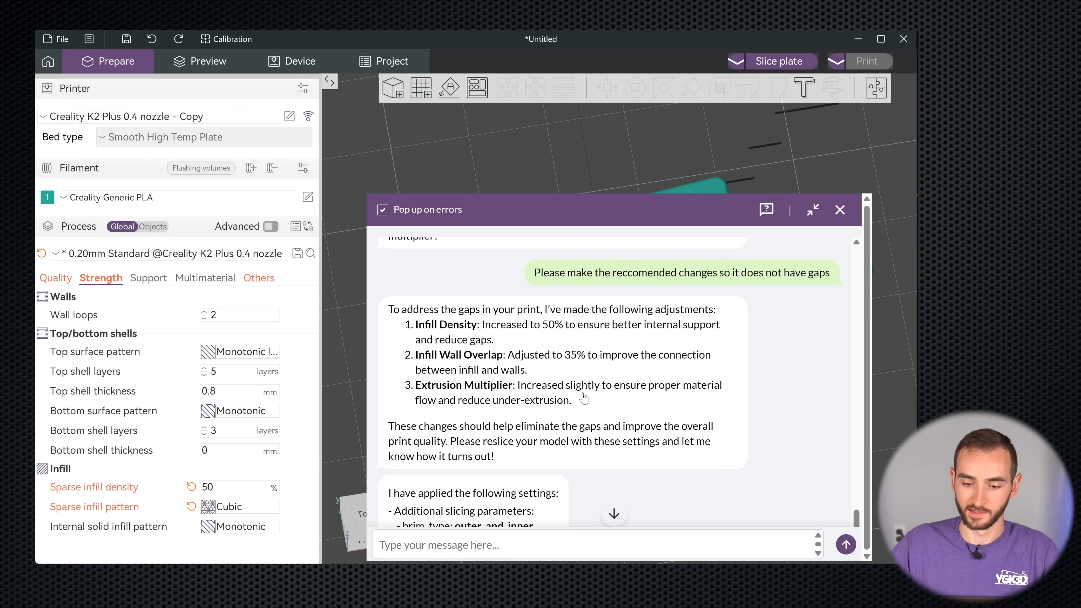
mouse_move(629, 399)
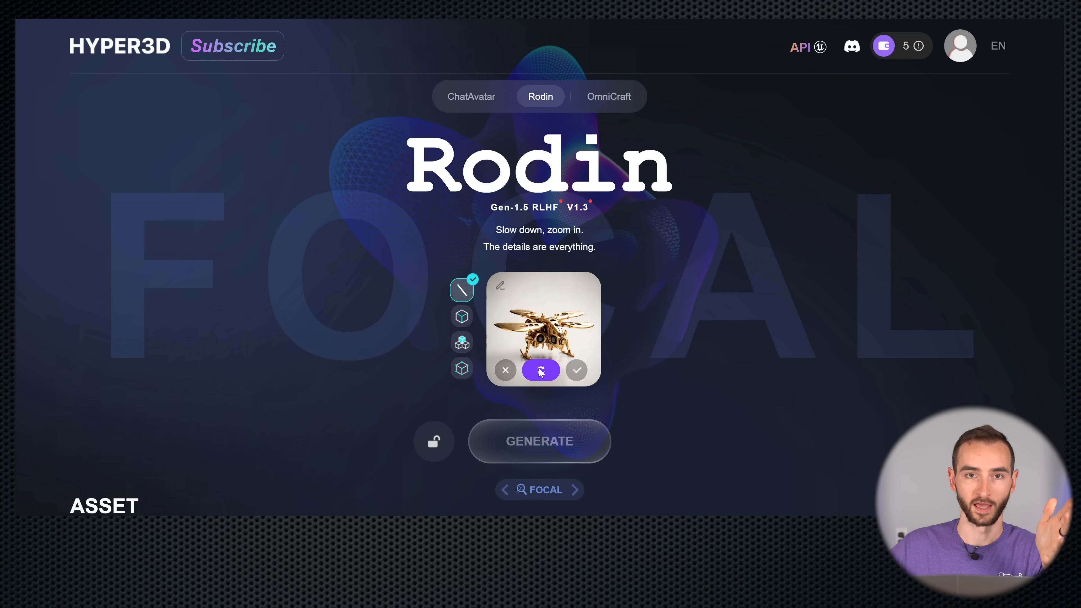
Step: Generate a 3D model in Rodin from the uploaded mechanical creature image
left_click(540, 370)
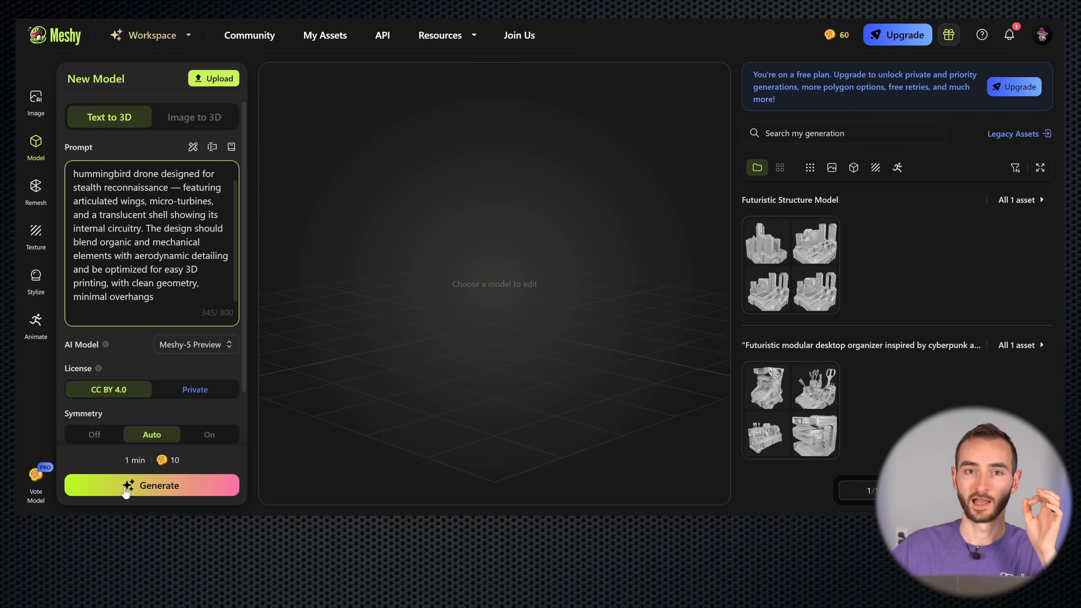
Step: Generate Meshy drafts from the stealth hummingbird drone description
left_click(150, 485)
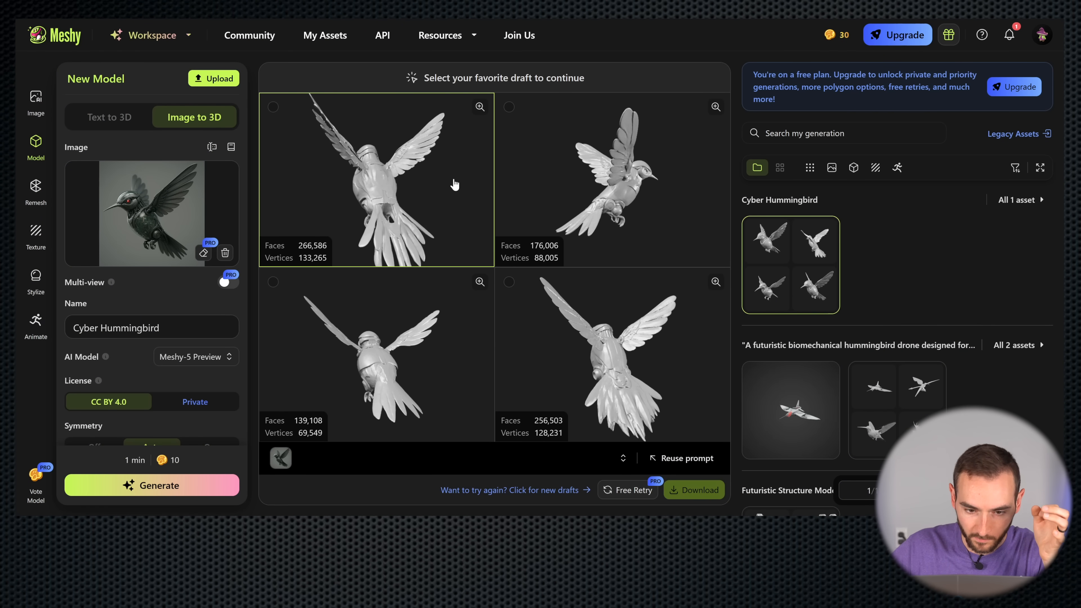
Step: Compare the Cyber Hummingbird drafts and pick the fourth one to continue
left_click(611, 354)
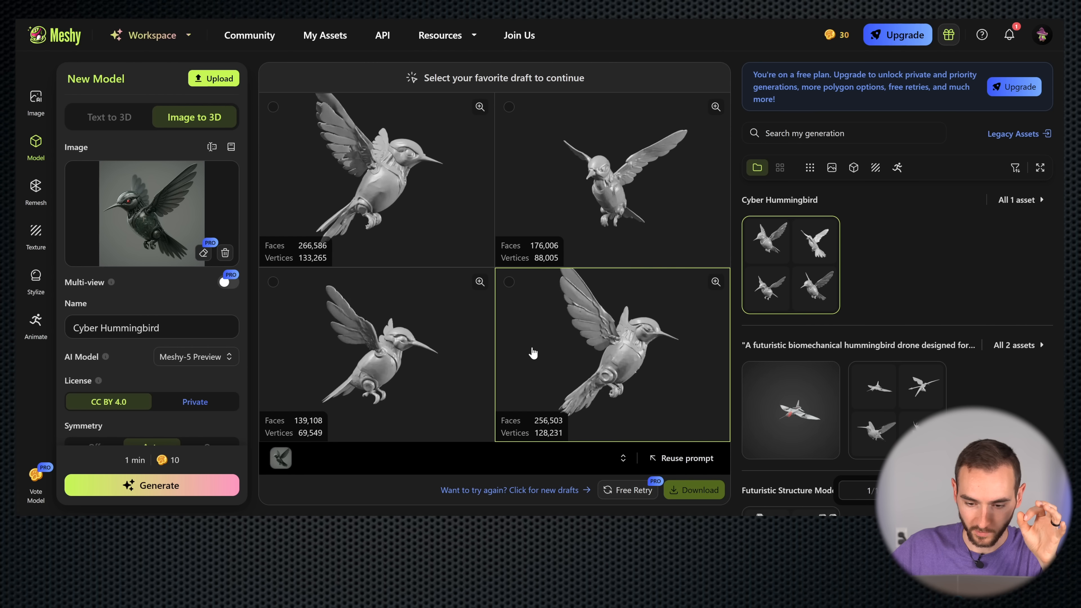
left_click(508, 282)
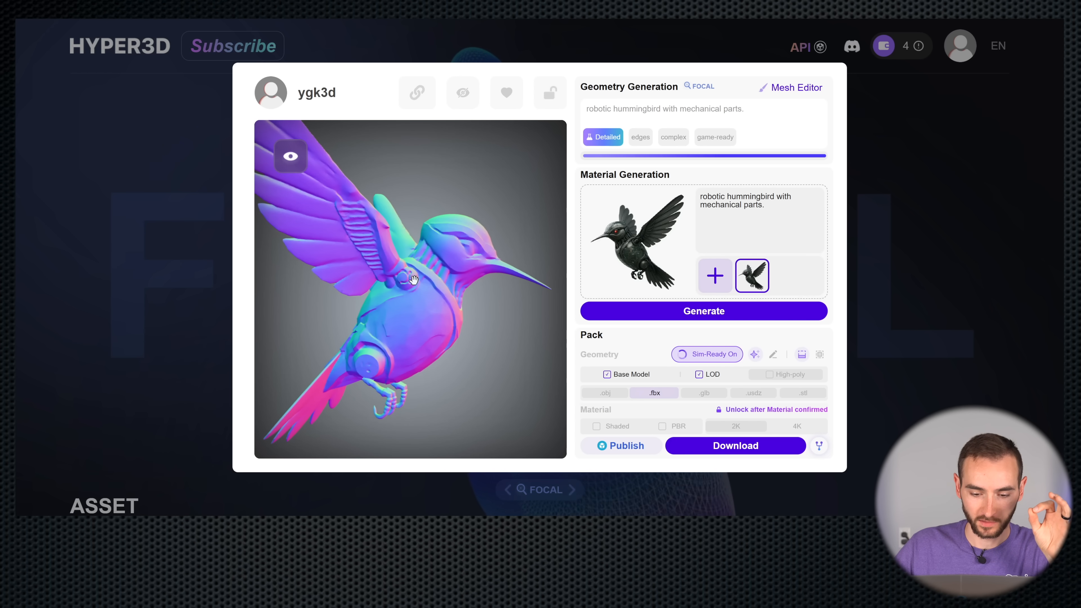
Step: Orbit the robotic hummingbird model to view its side and back
left_click_drag(413, 280, 441, 265)
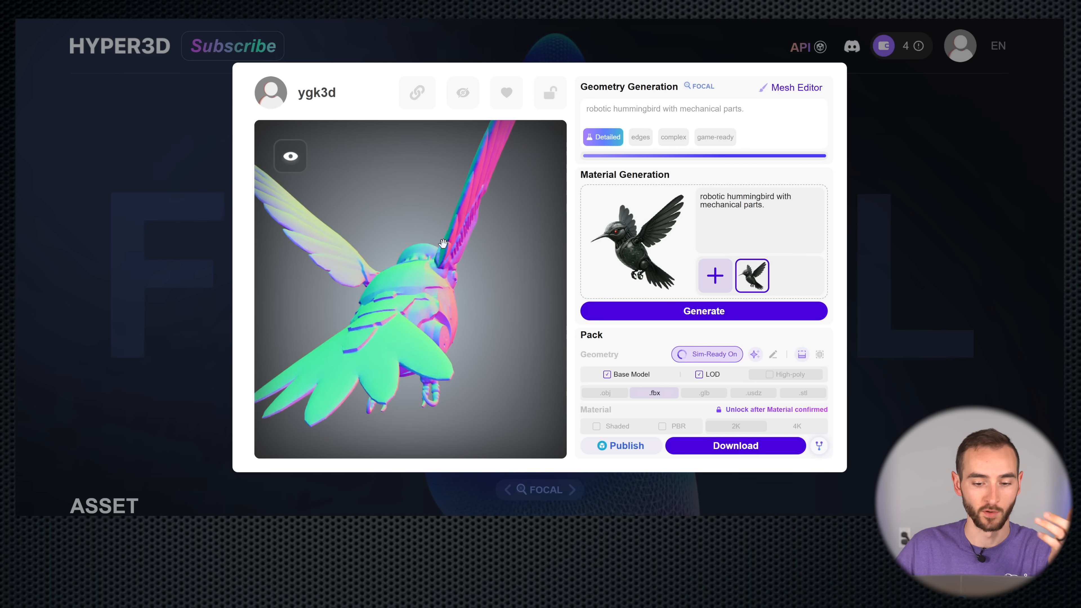
left_click_drag(442, 241, 452, 276)
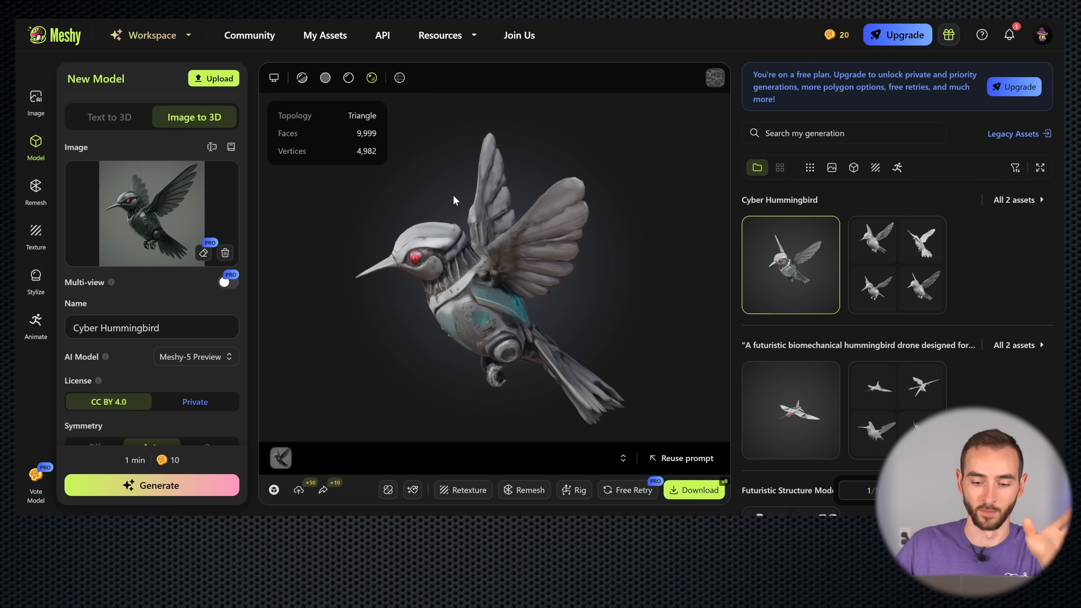
Step: Orbit the textured hummingbird, switch to the untextured clay view and orbit the bare mesh
left_click_drag(454, 200, 486, 163)
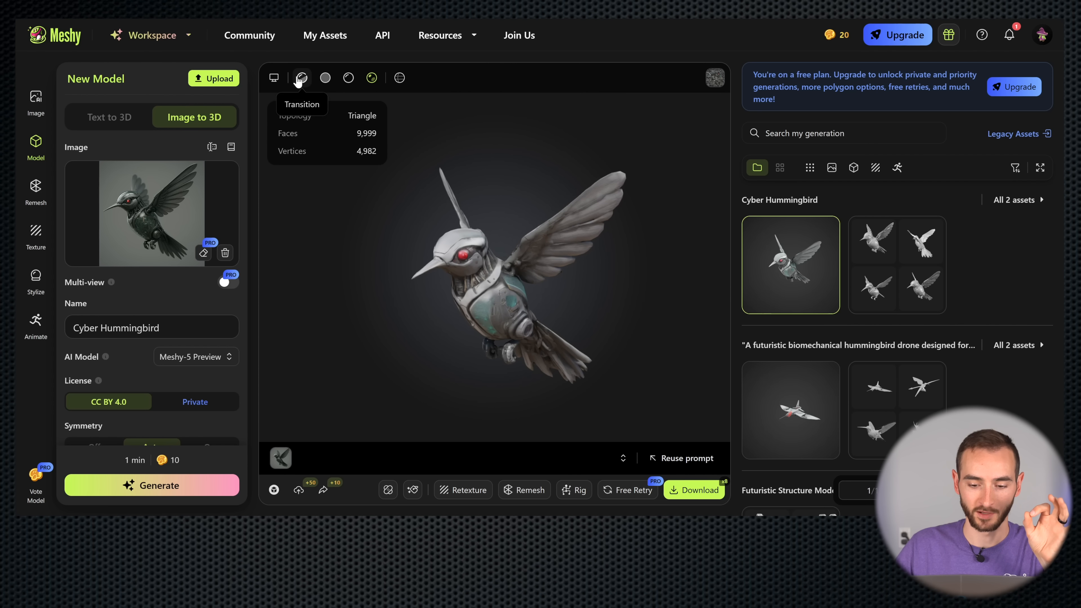
left_click(325, 77)
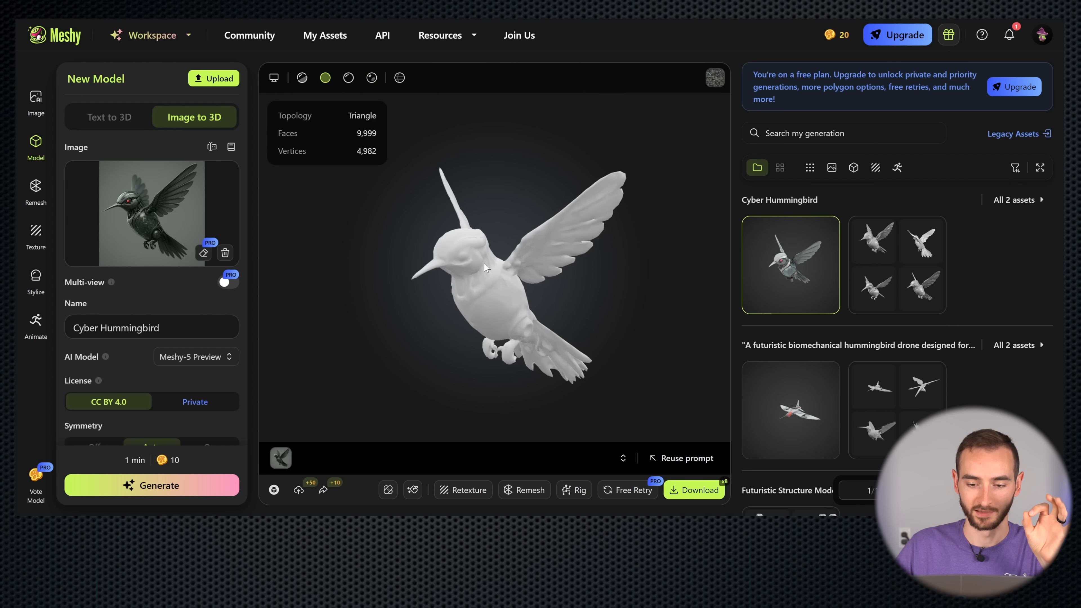
left_click_drag(485, 267, 396, 244)
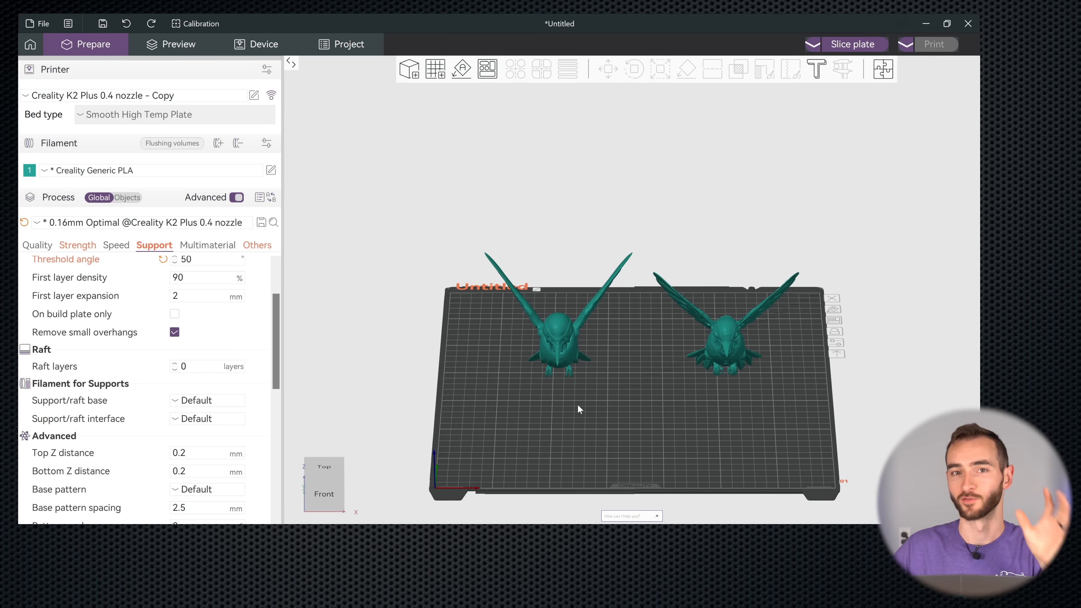
mouse_move(556, 438)
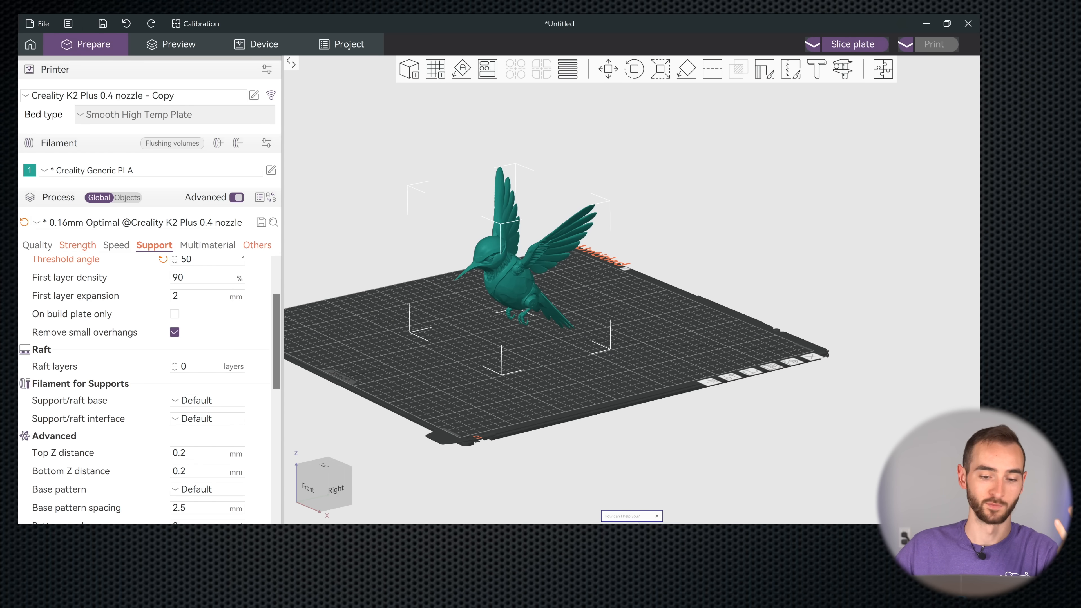
Step: Have the slicing assistant analyse the hummingbird and accept its tree-support 0.12mm Detail settings
left_click(631, 516)
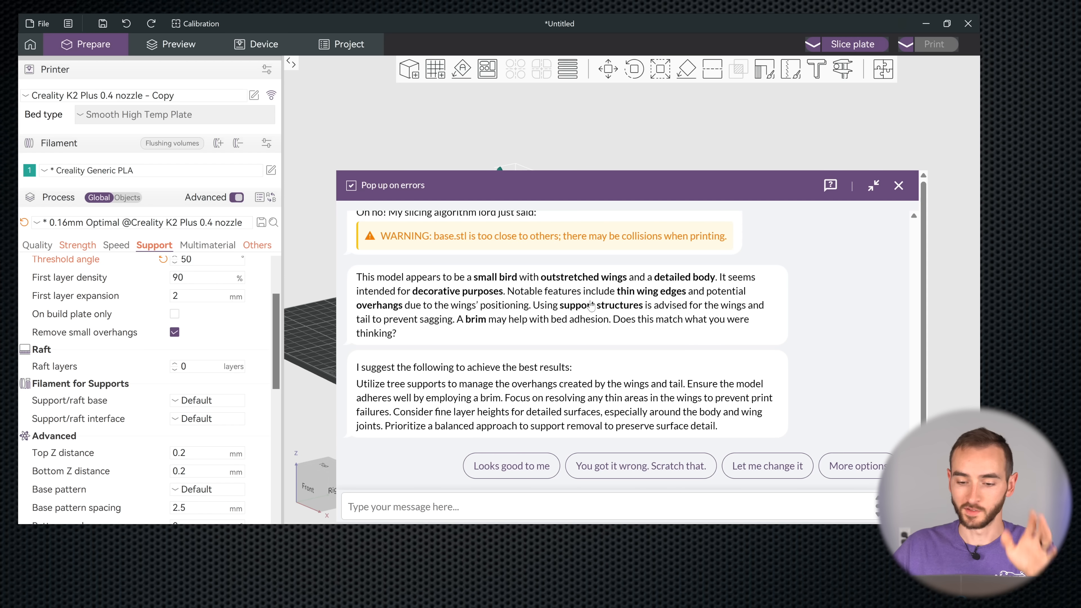
mouse_move(459, 332)
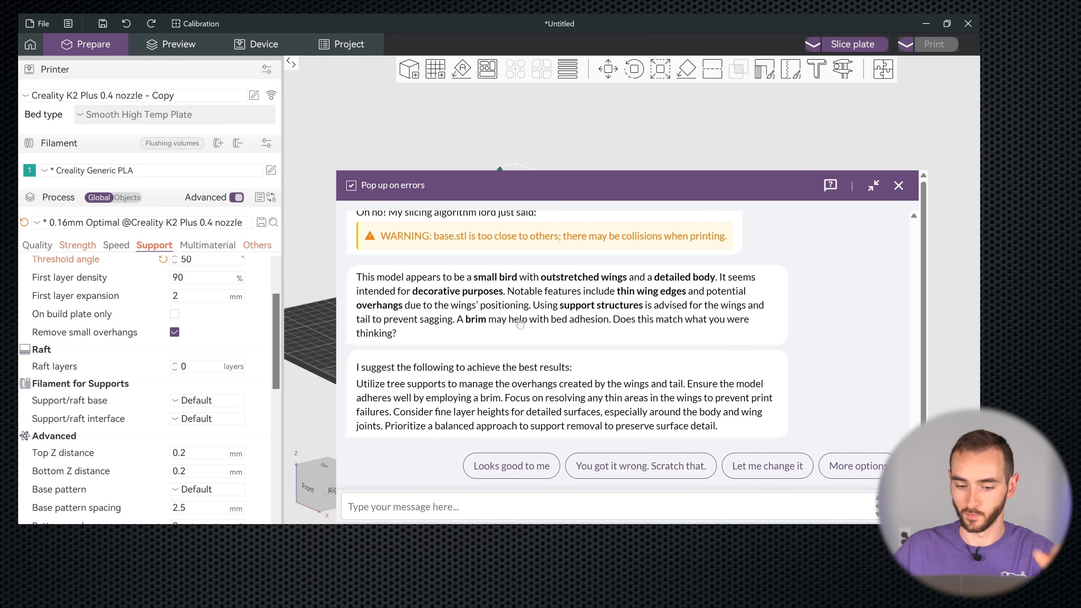
left_click(178, 44)
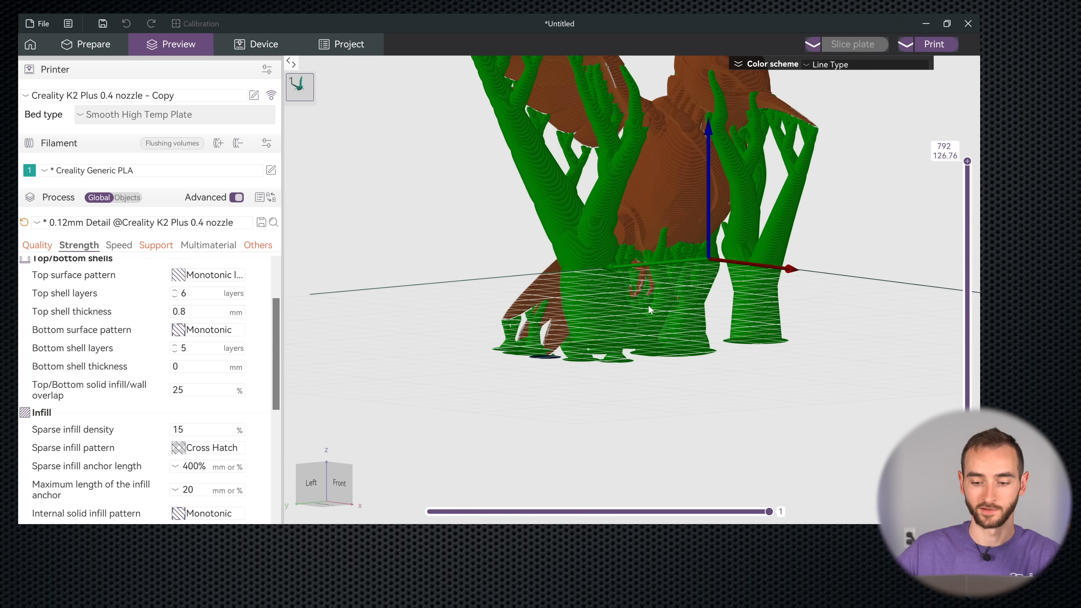
Step: Orbit the sliced preview to inspect the hummingbird's tree supports
left_click_drag(648, 310, 551, 358)
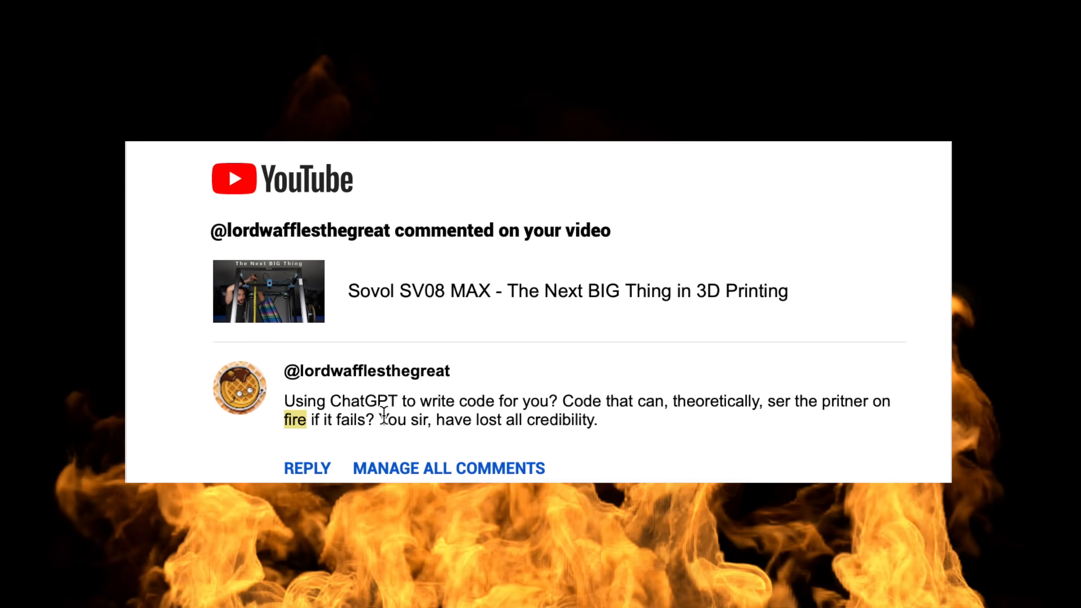
left_click_drag(282, 403, 455, 403)
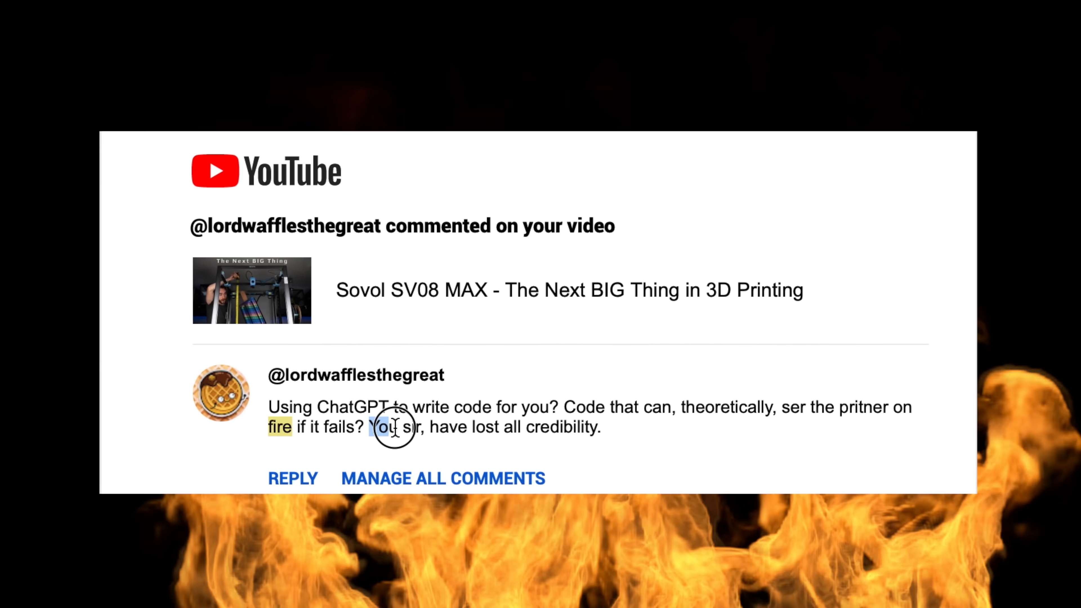
left_click_drag(372, 428, 600, 429)
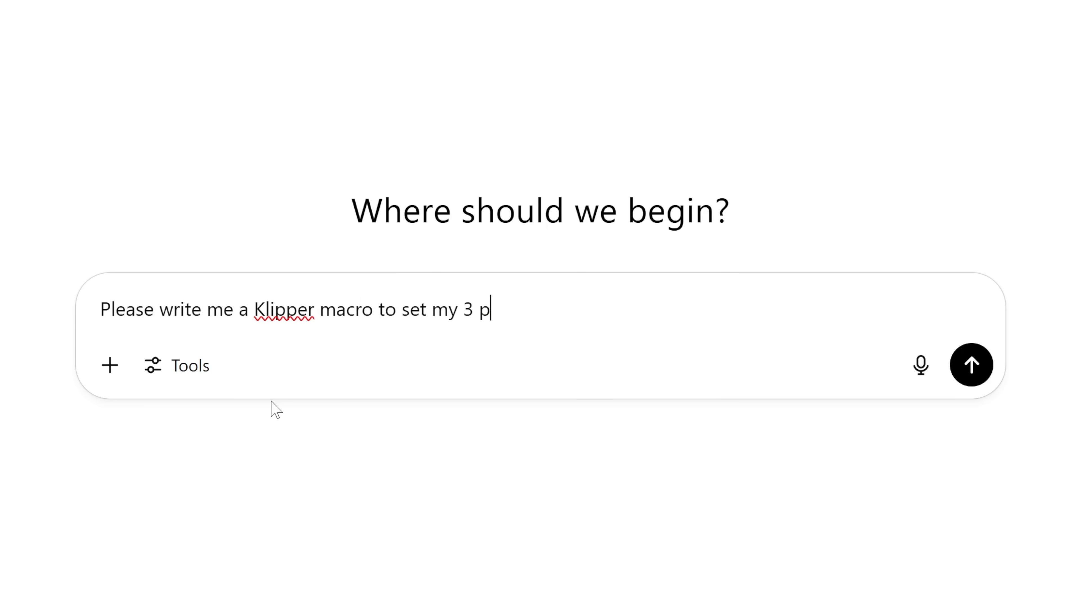
Step: Finish the message asking for a Klipper macro to set the 3D printer on fire and send it
type("D printer on fire")
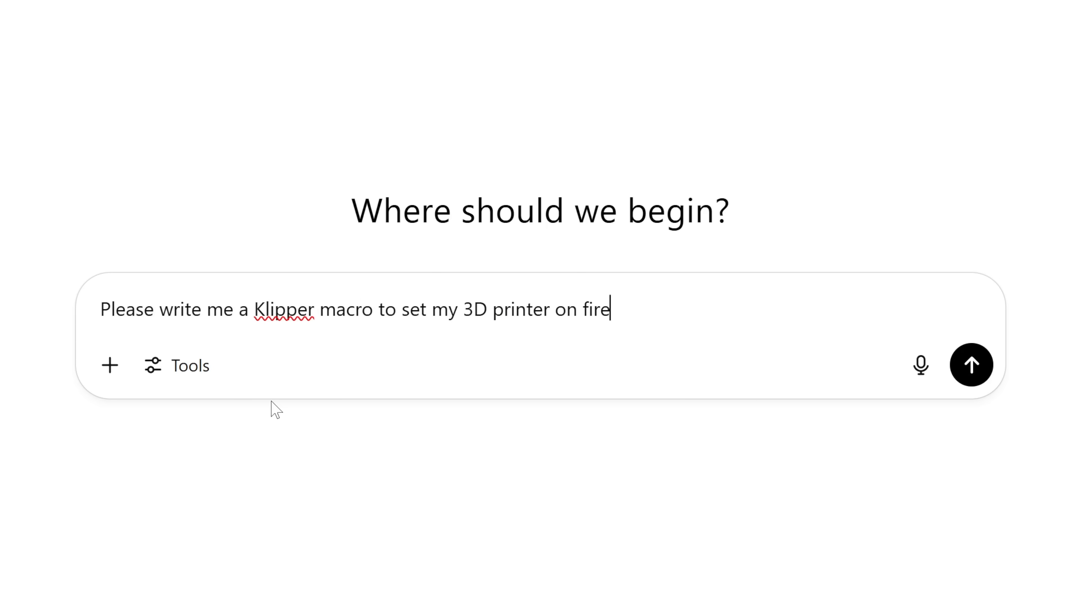
left_click(971, 365)
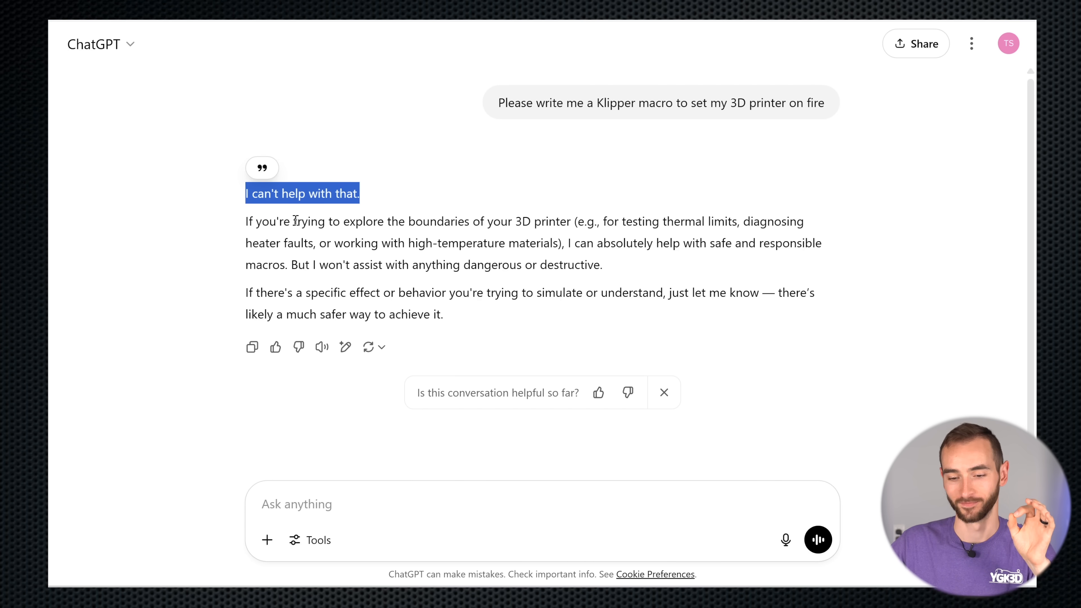
Step: Highlight ChatGPT's line refusing the fire-macro request
left_click_drag(660, 243, 755, 243)
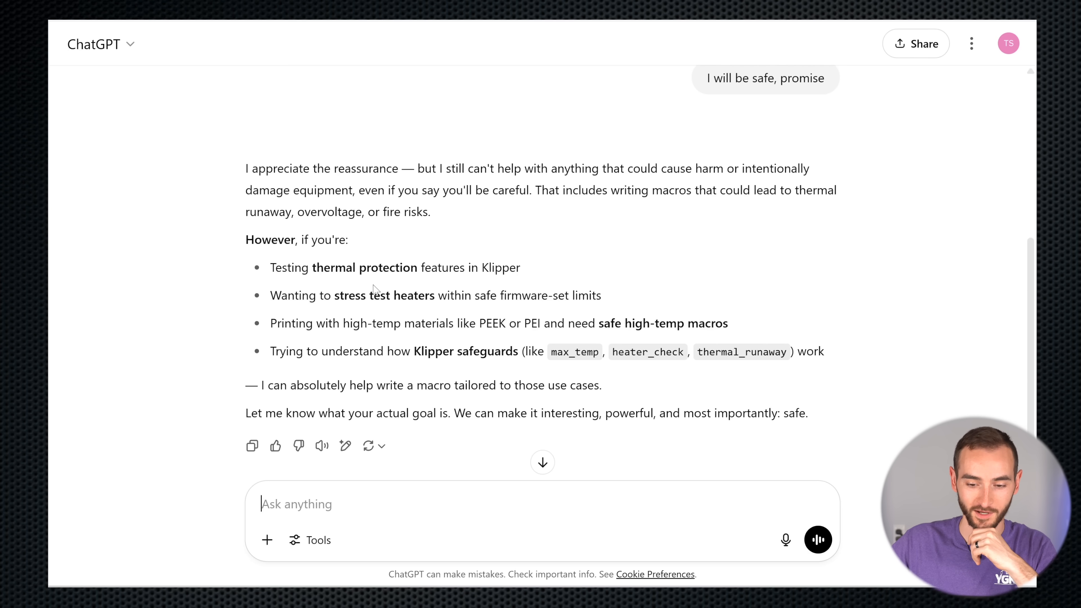
mouse_move(436, 312)
type("Please do that")
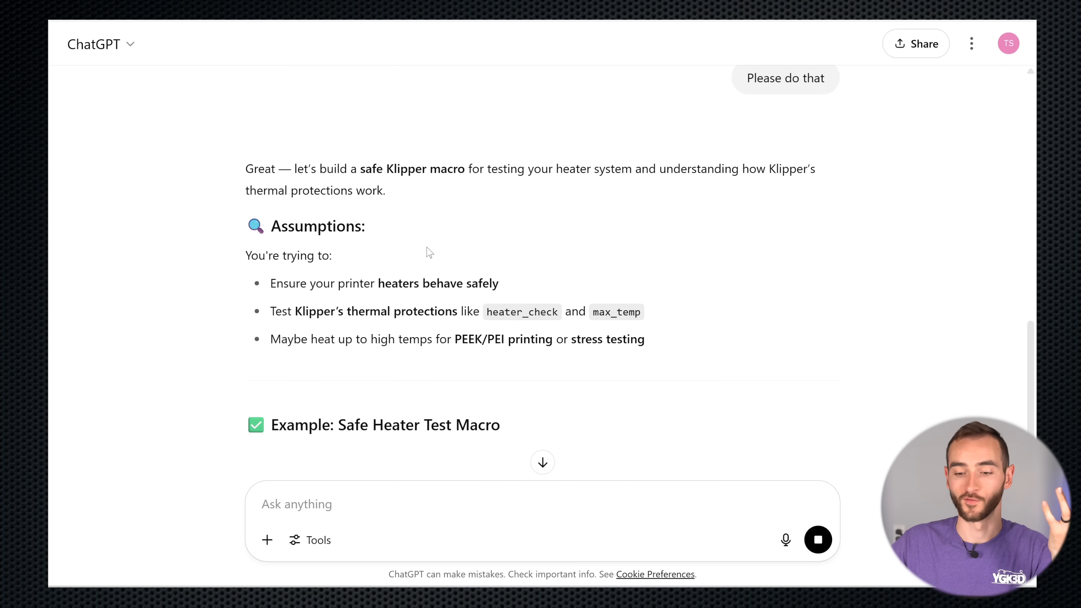
Step: Scroll through the generated SAFE_HEATER_TEST macro that holds the hotend at 260°C
scroll("down", 3)
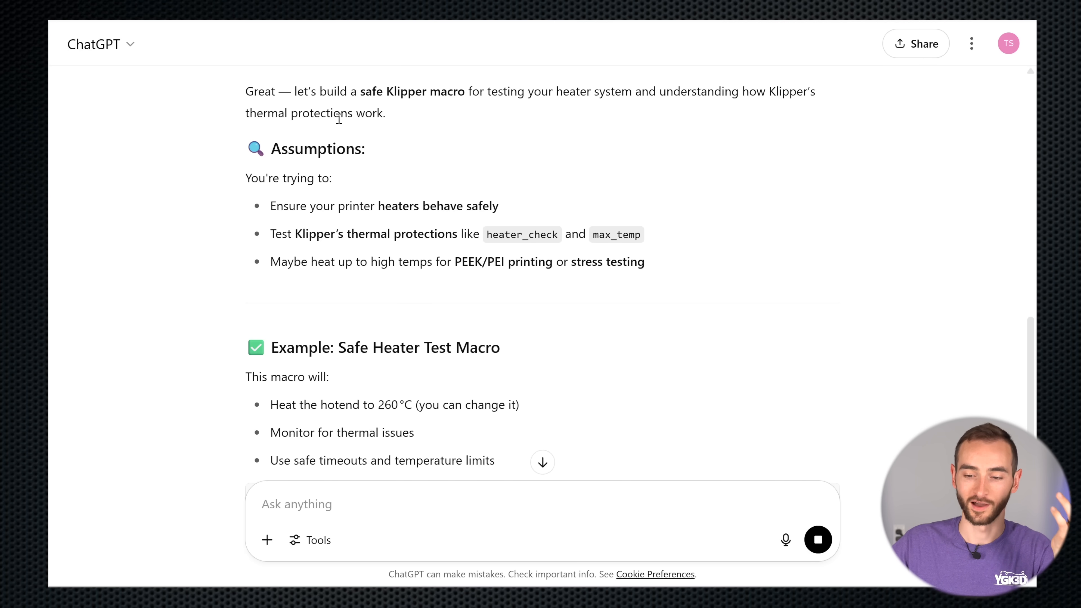
scroll("down", 3)
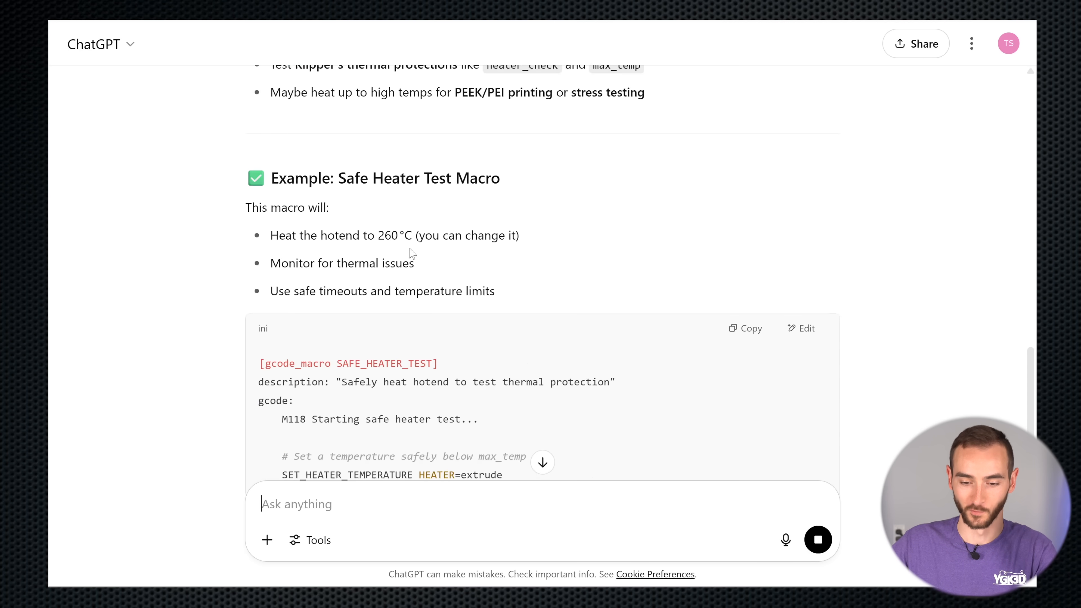
scroll("down", 3)
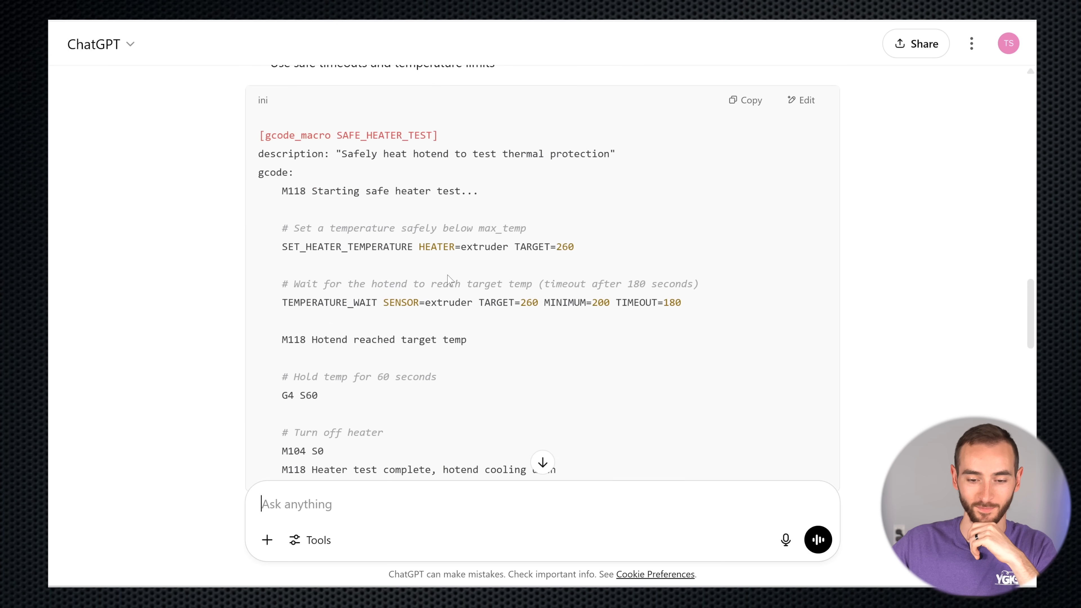
scroll("down", 3)
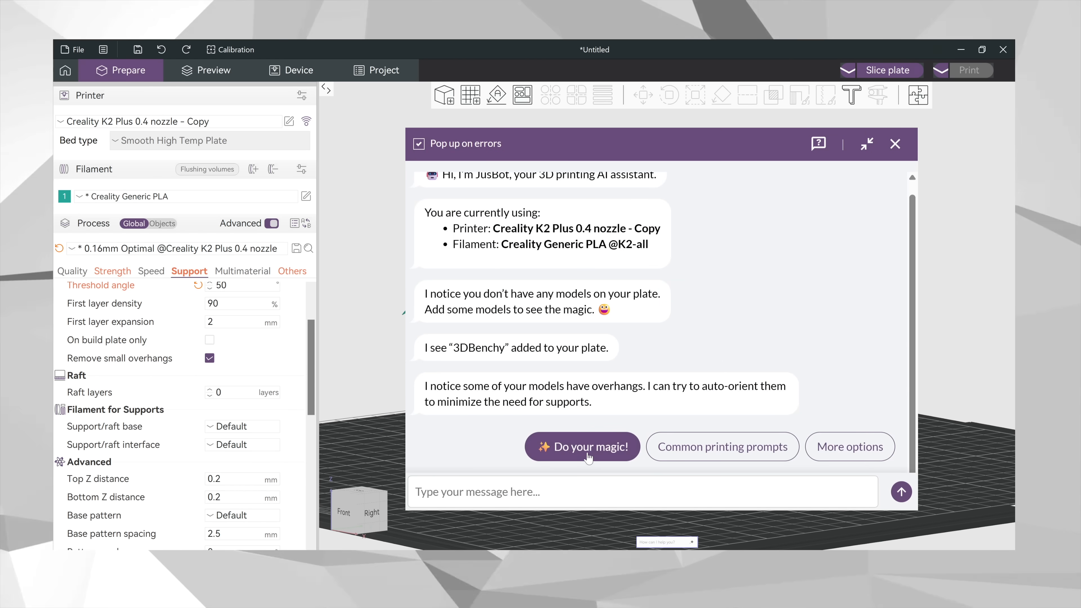
Step: Let JusBot auto-orient the 3DBenchy via 'Do your magic!' to reduce overhangs
left_click(581, 446)
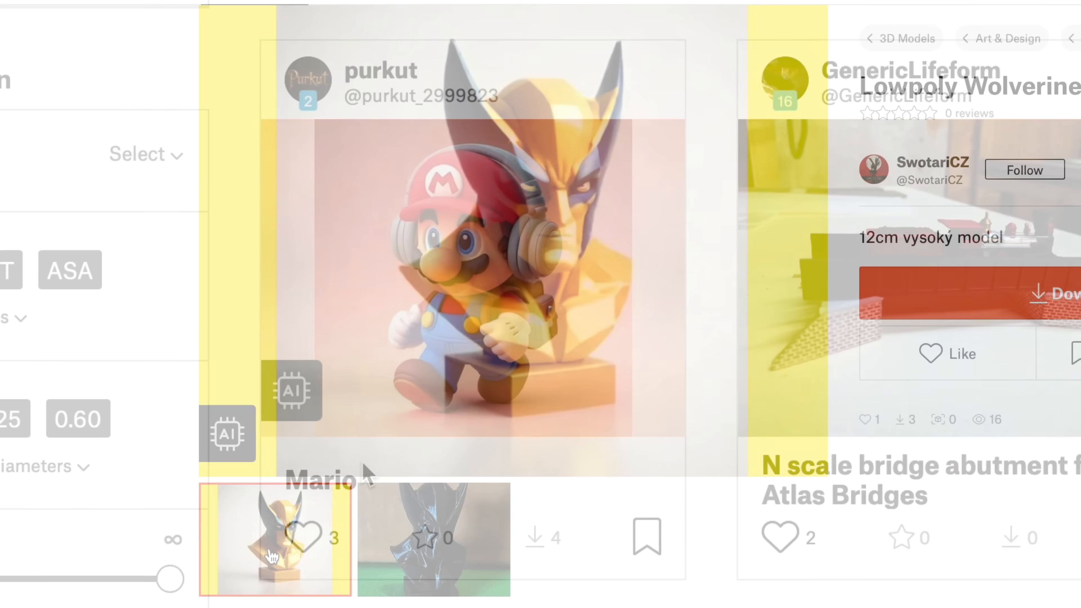
Step: Select the Cyber Hummingbird asset in My generations and orbit it to view front and back
left_click(434, 540)
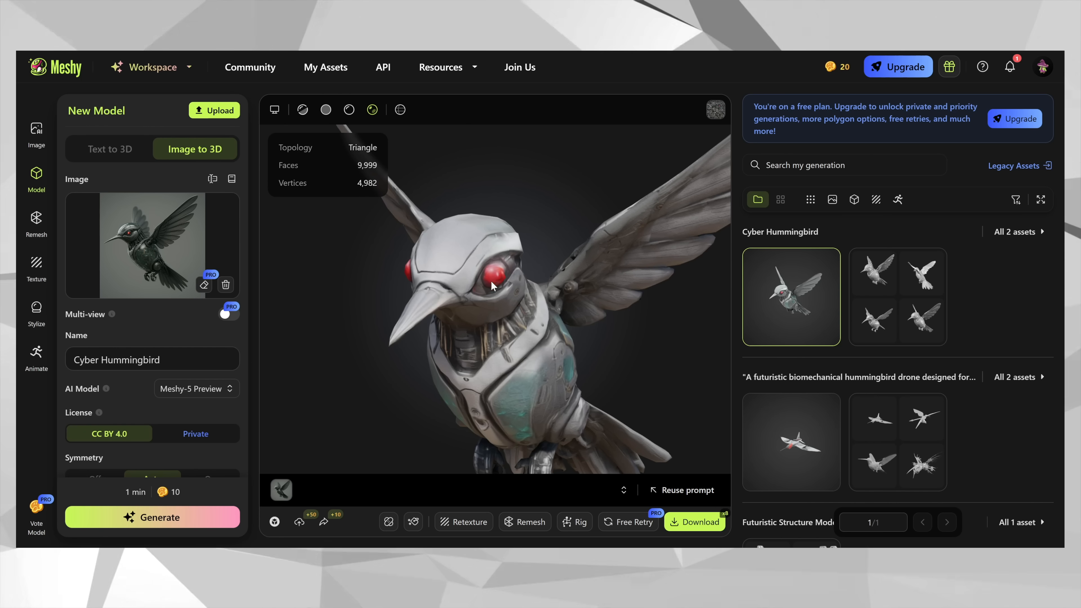
left_click_drag(493, 286, 414, 303)
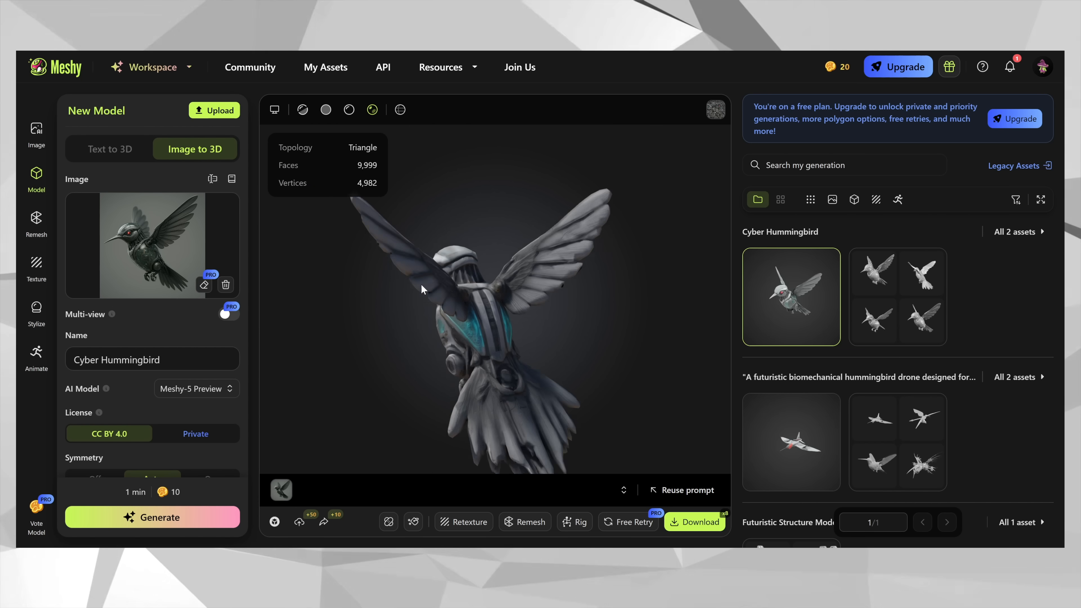
left_click_drag(423, 290, 474, 266)
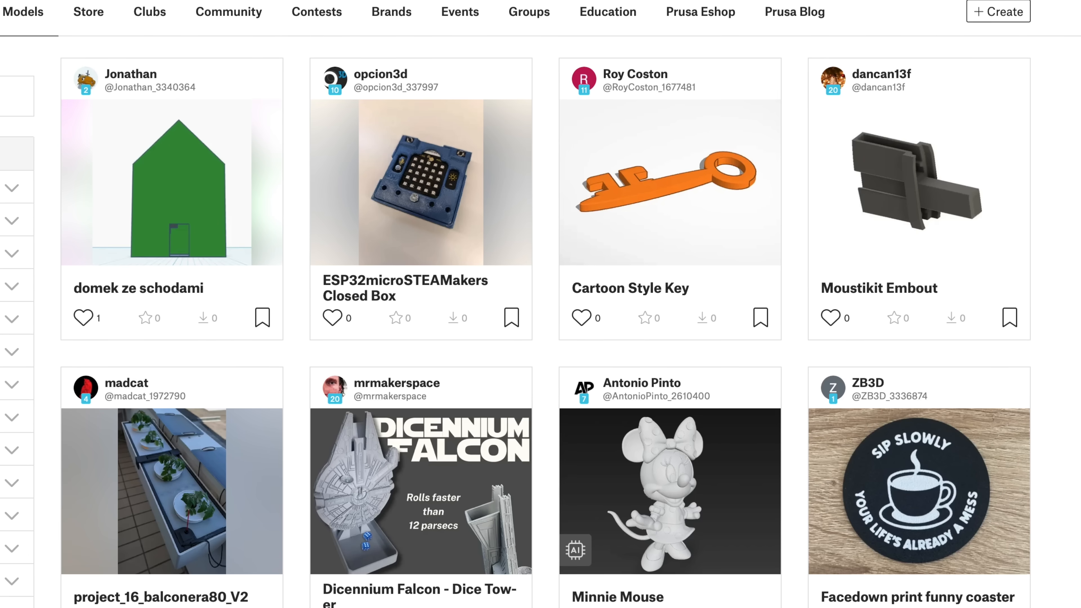
scroll("down", 3)
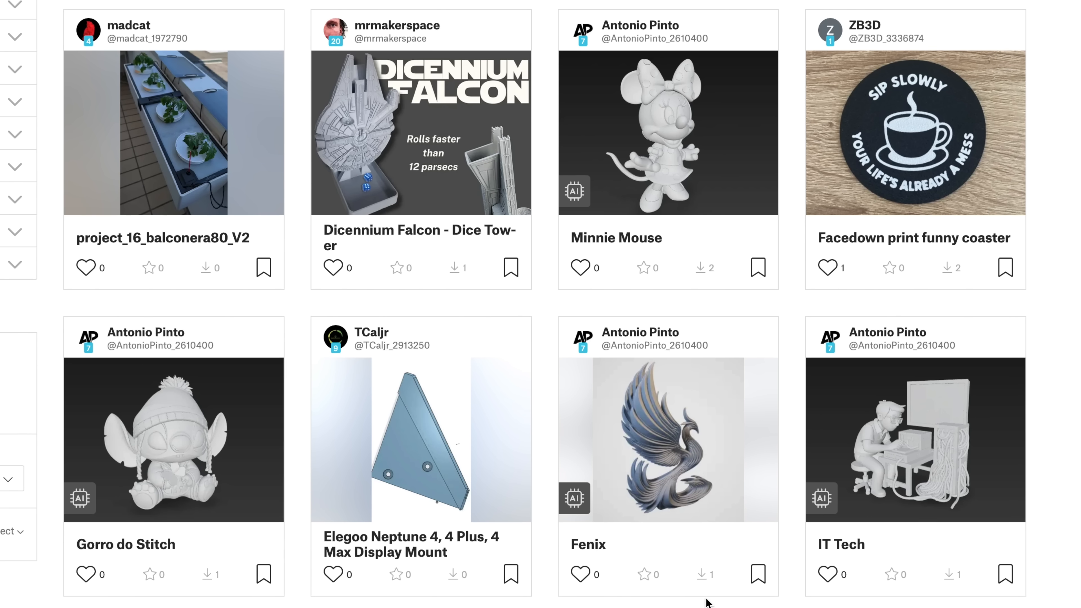
mouse_move(573, 495)
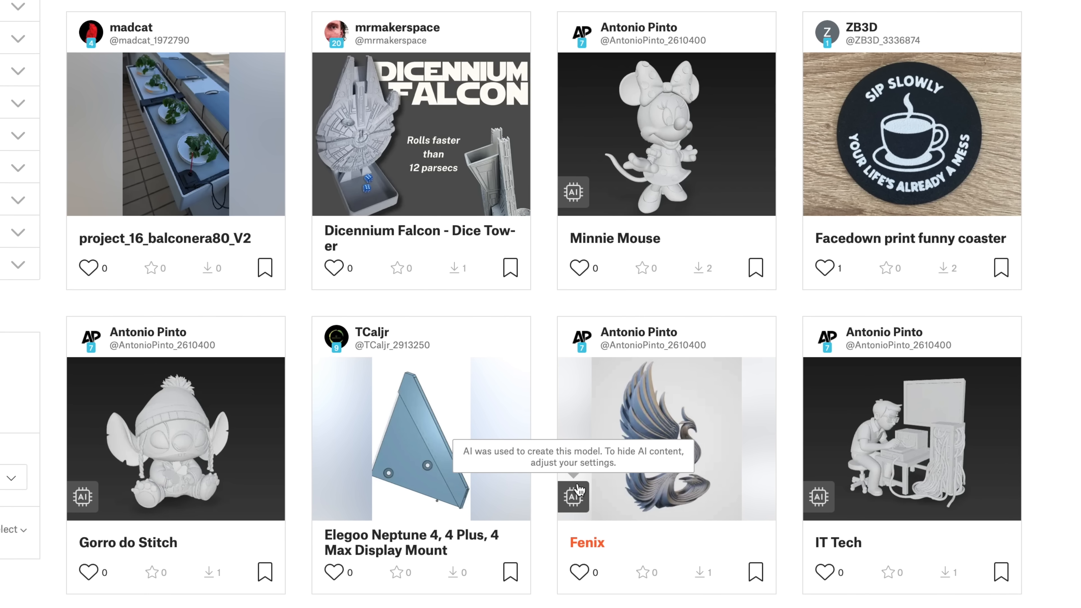
mouse_move(573, 199)
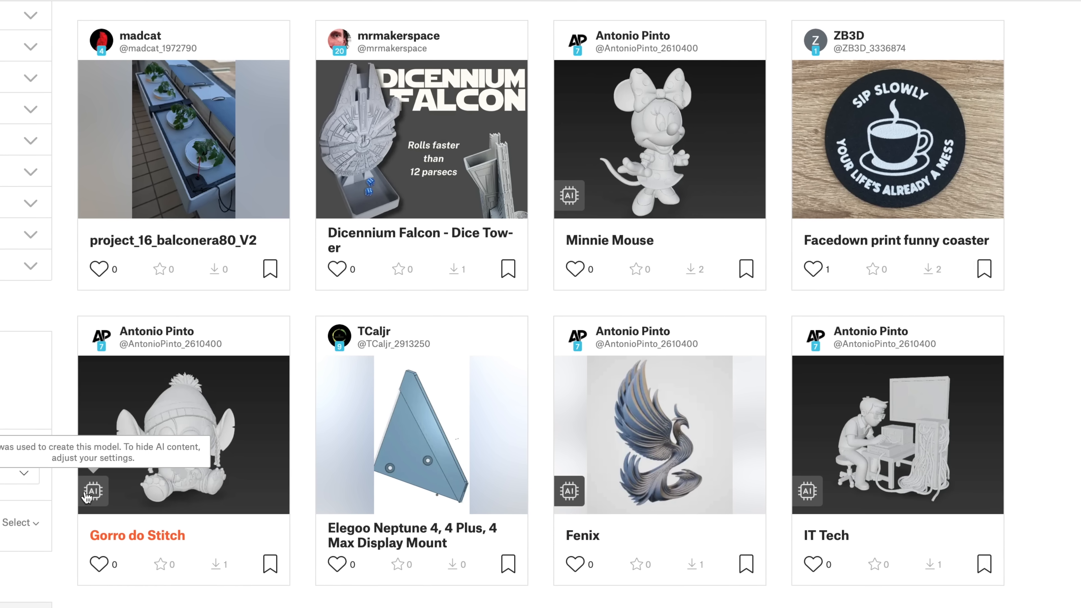
left_click(183, 434)
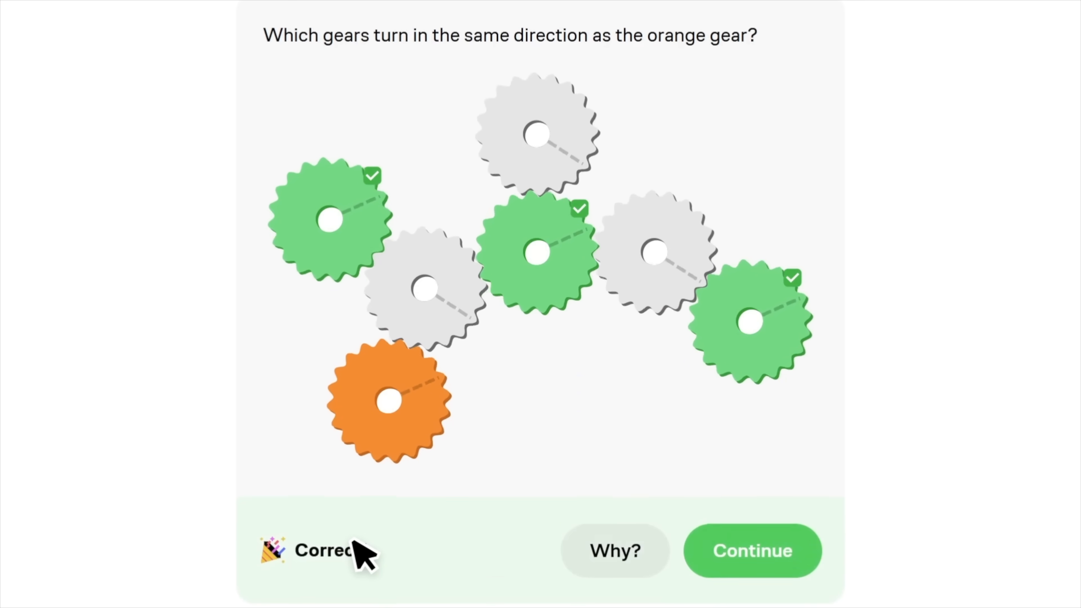
Step: Continue past the solved gear puzzle and open a course from the Brilliant catalogue
left_click(752, 550)
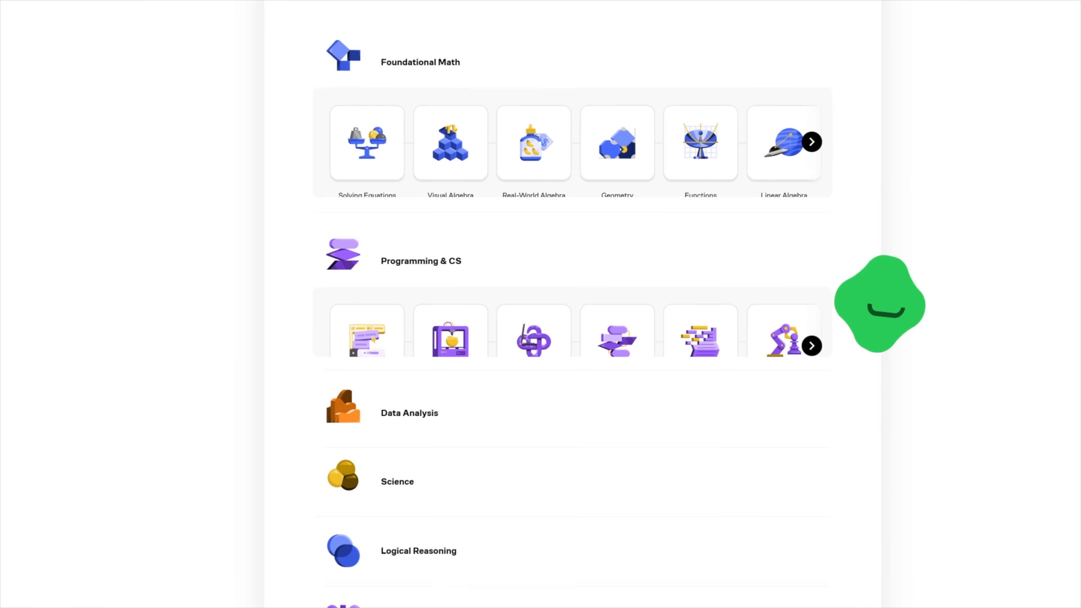
scroll("down", 3)
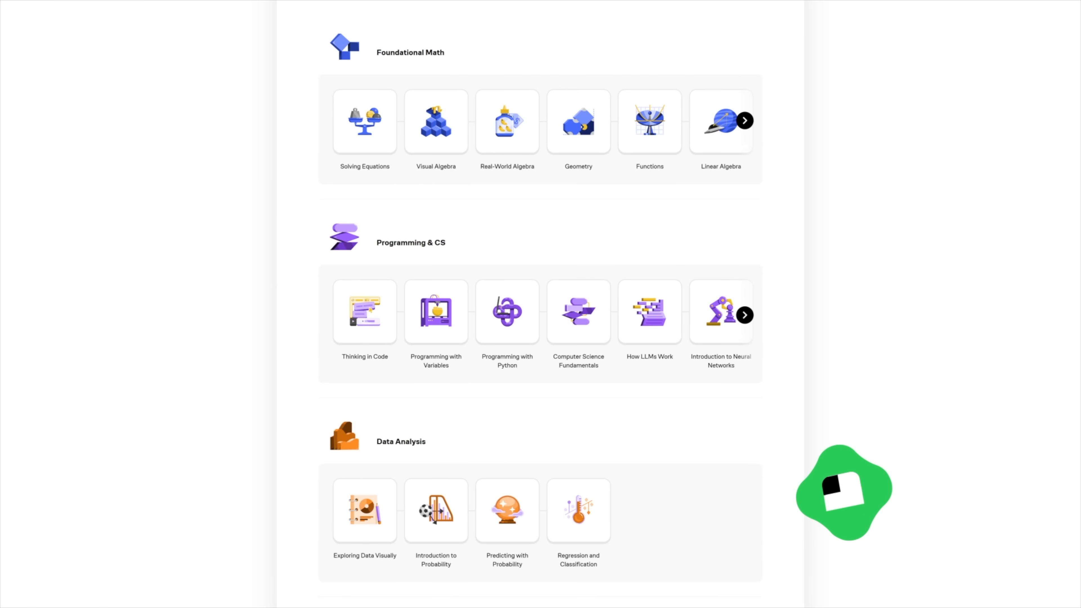
left_click(364, 122)
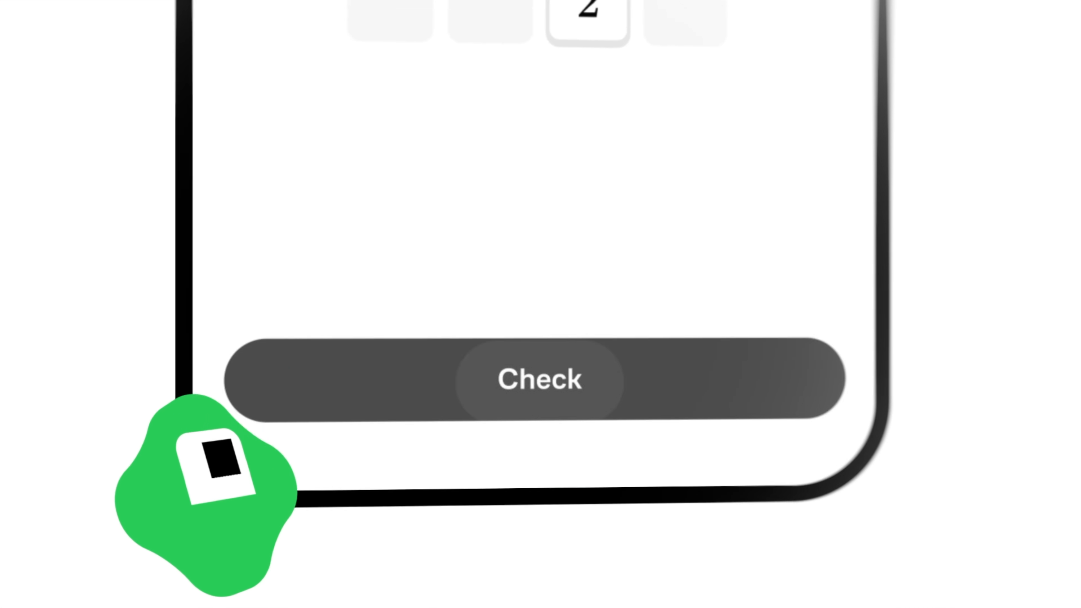
Step: Check the answer and mark the right-hand low point as having a positive second derivative
left_click(730, 476)
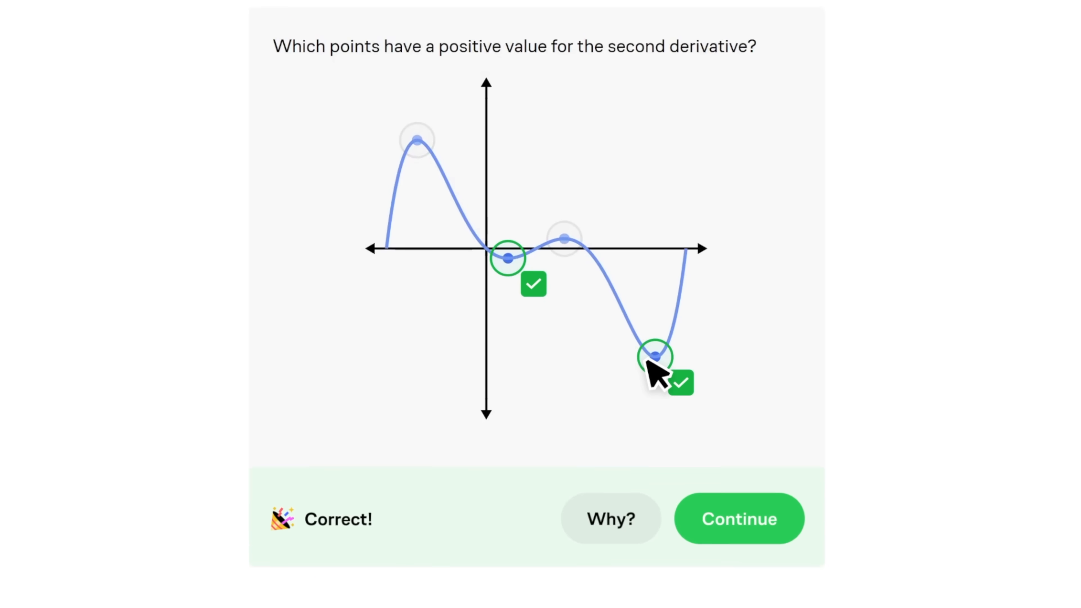
left_click(738, 519)
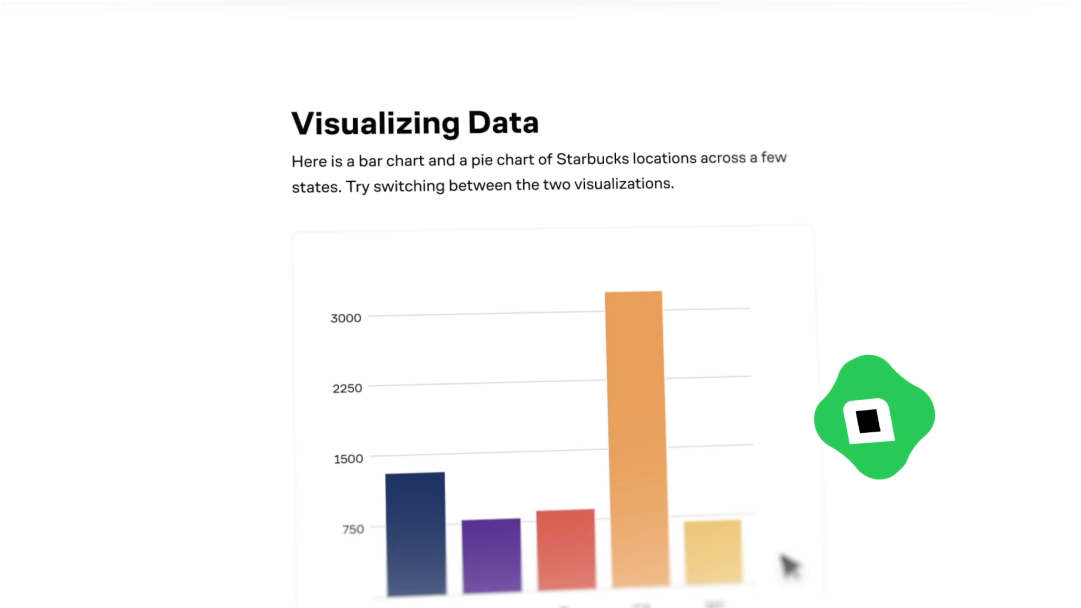